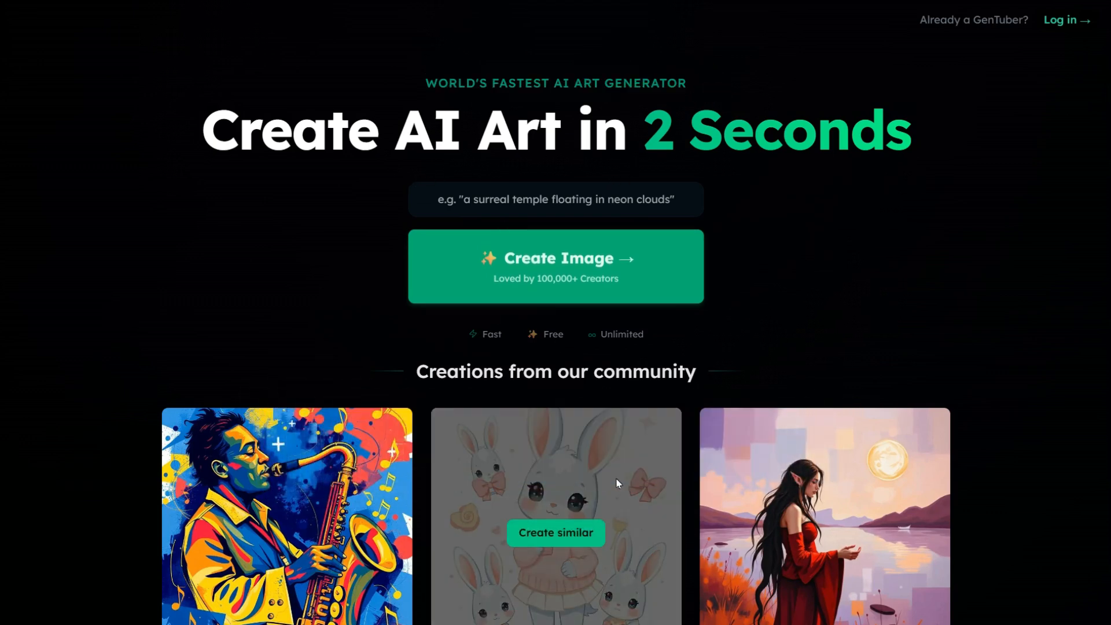
Bring up GenTube's sign-in options and switch to the new-account sign-up prompt.
scroll("down", 3)
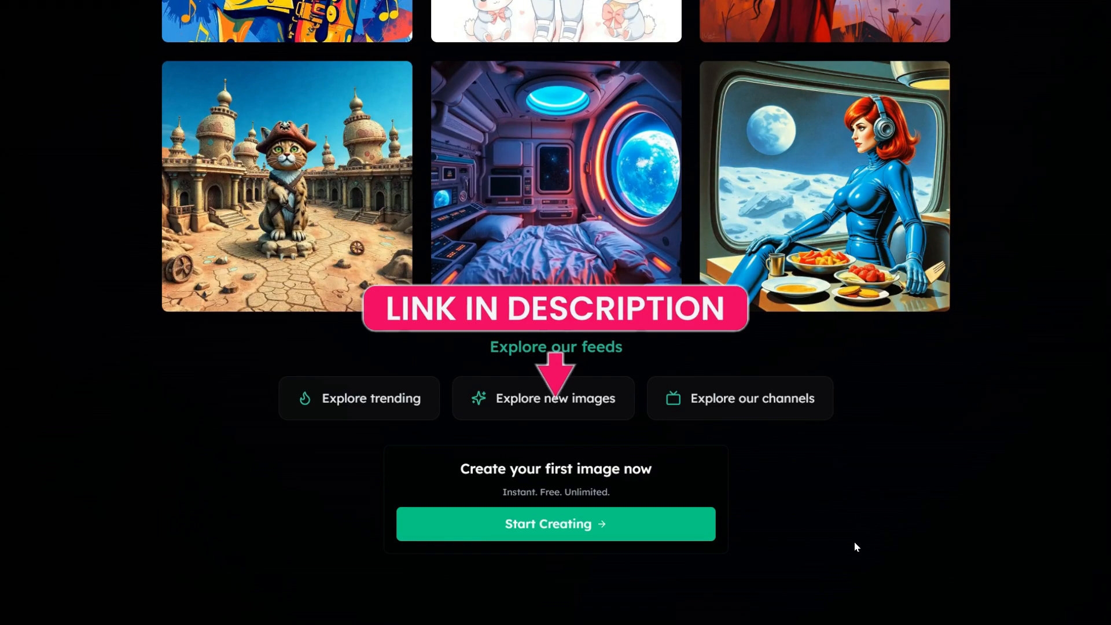
scroll("up", 3)
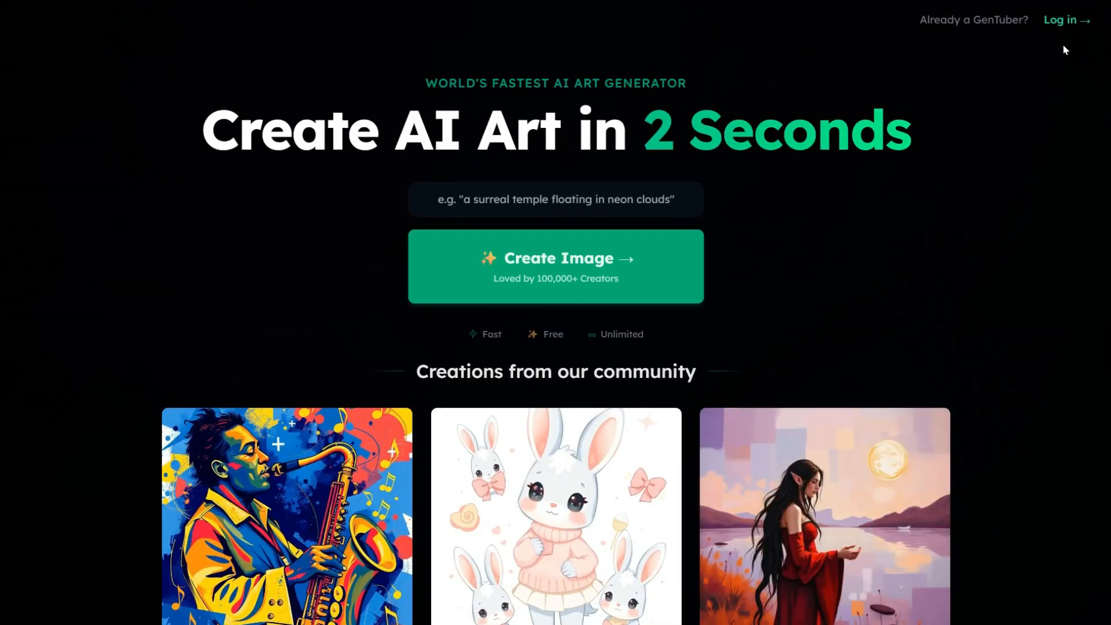
left_click(1062, 20)
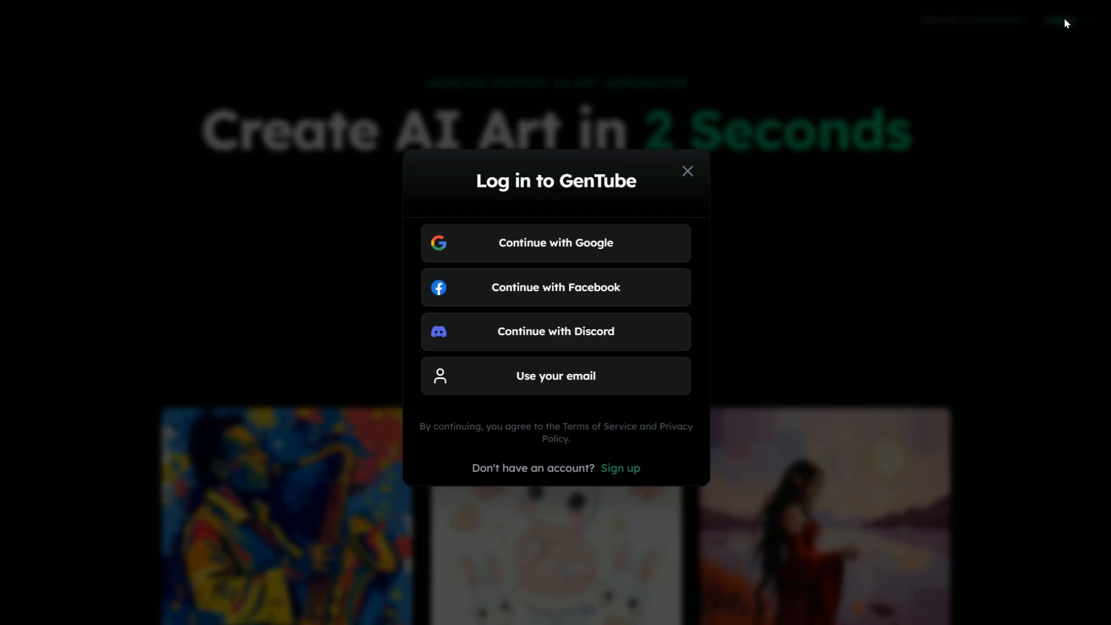
left_click(620, 468)
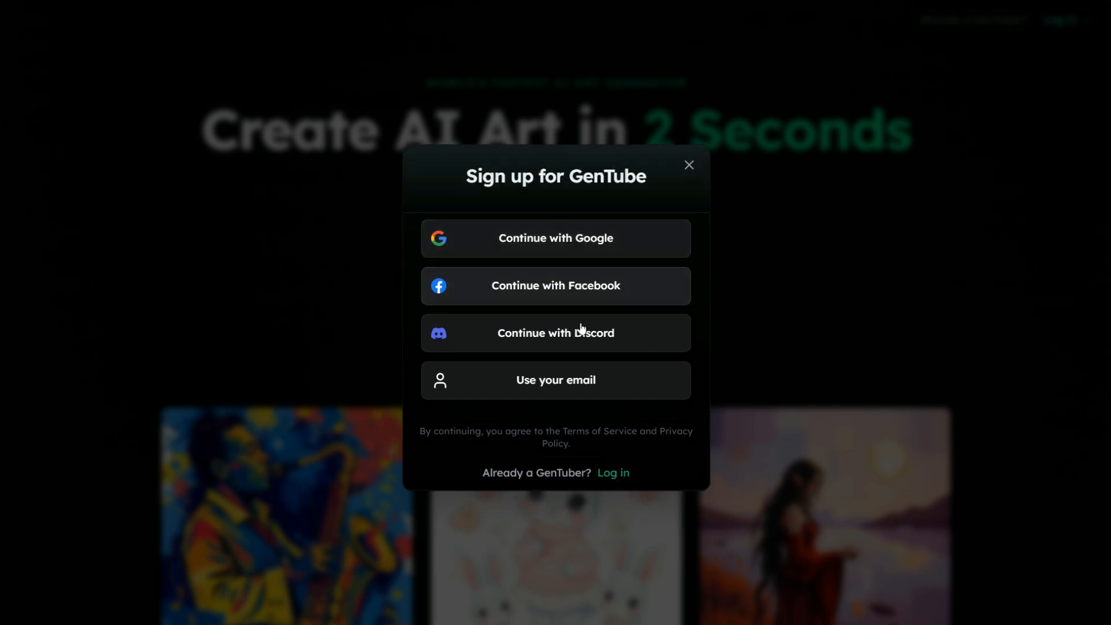
mouse_move(560, 385)
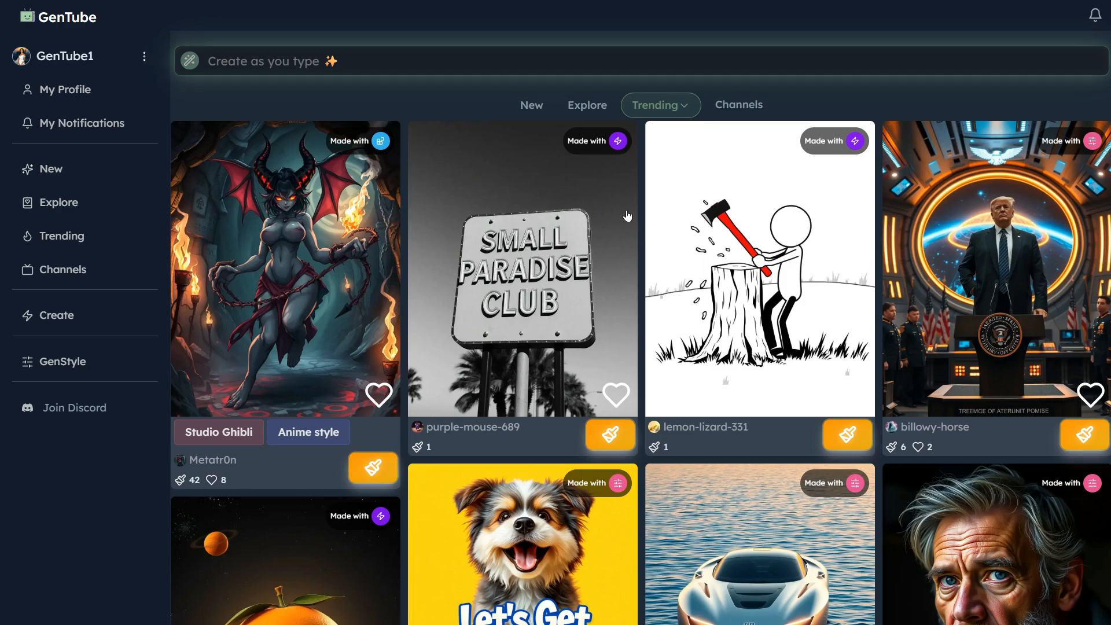
Browse down the trending feed and view the armored tiger image in detail.
scroll("down", 3)
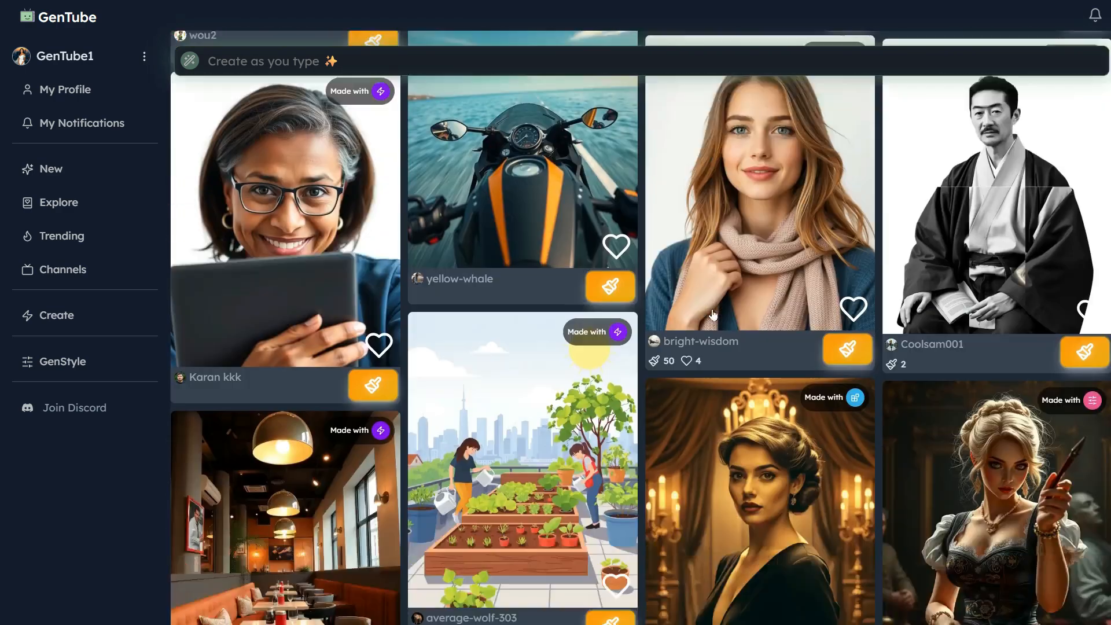
scroll("down", 3)
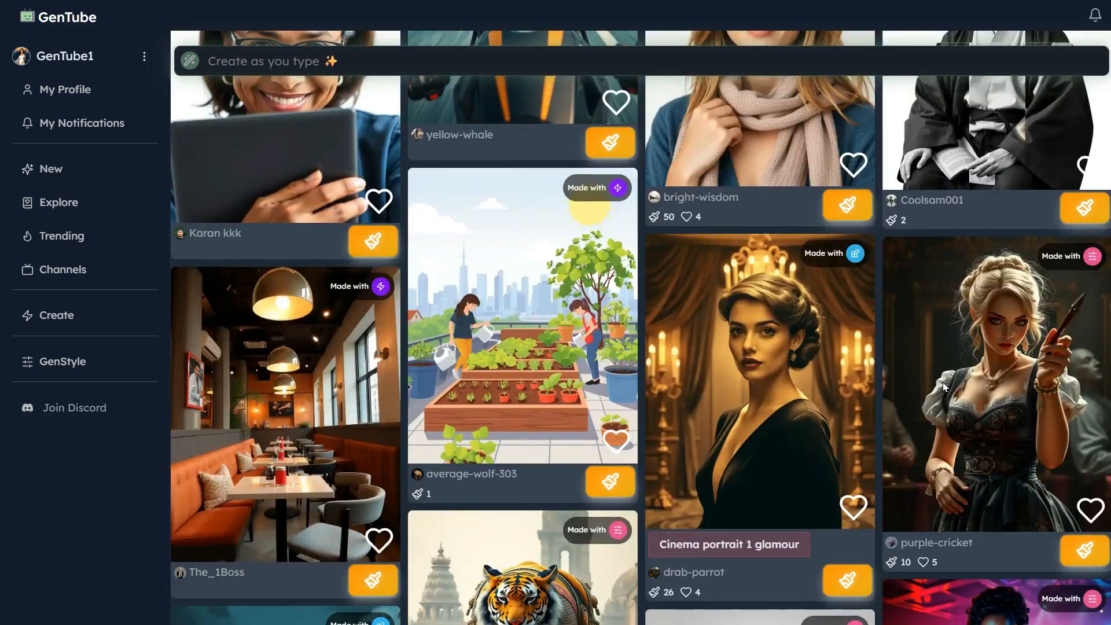
scroll("down", 3)
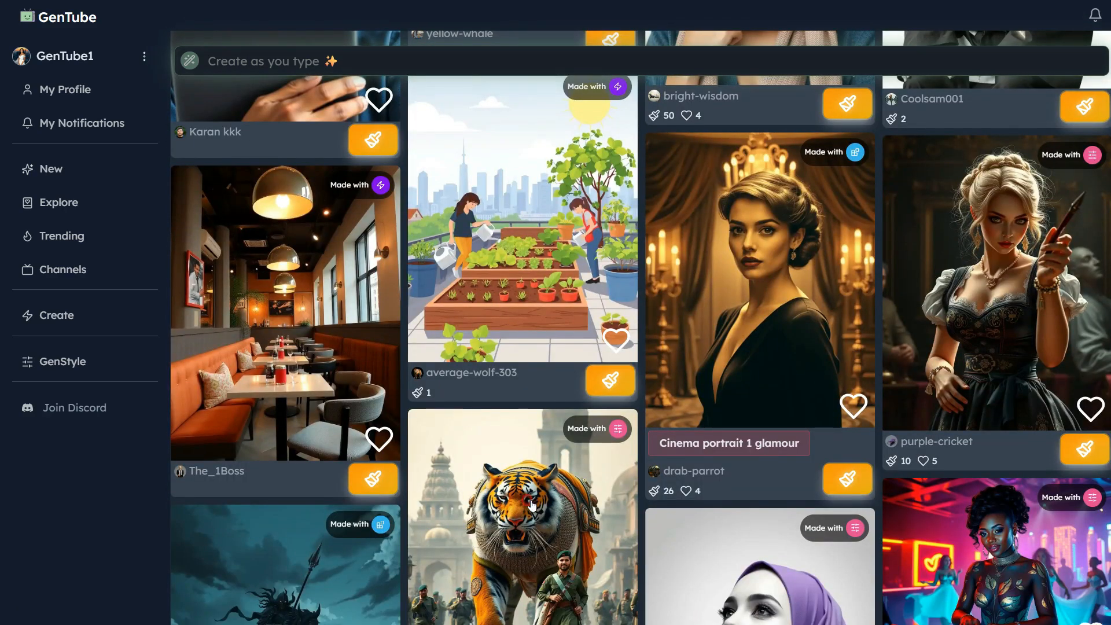
left_click(522, 517)
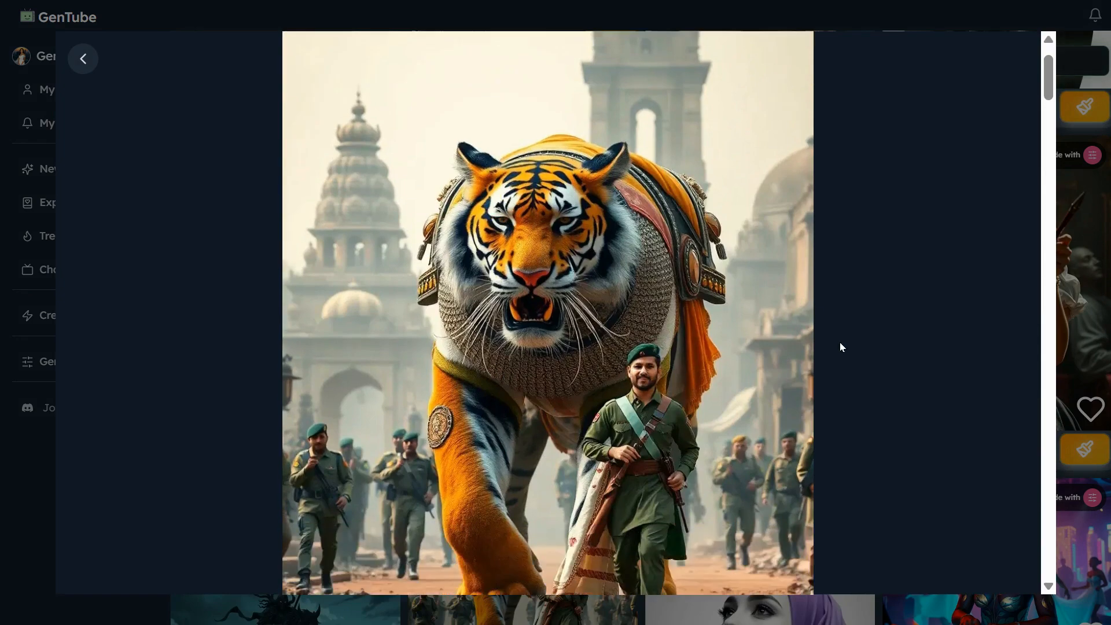
Leave the tiger image for the Create panel with an empty prompt and character blocks.
scroll("down", 3)
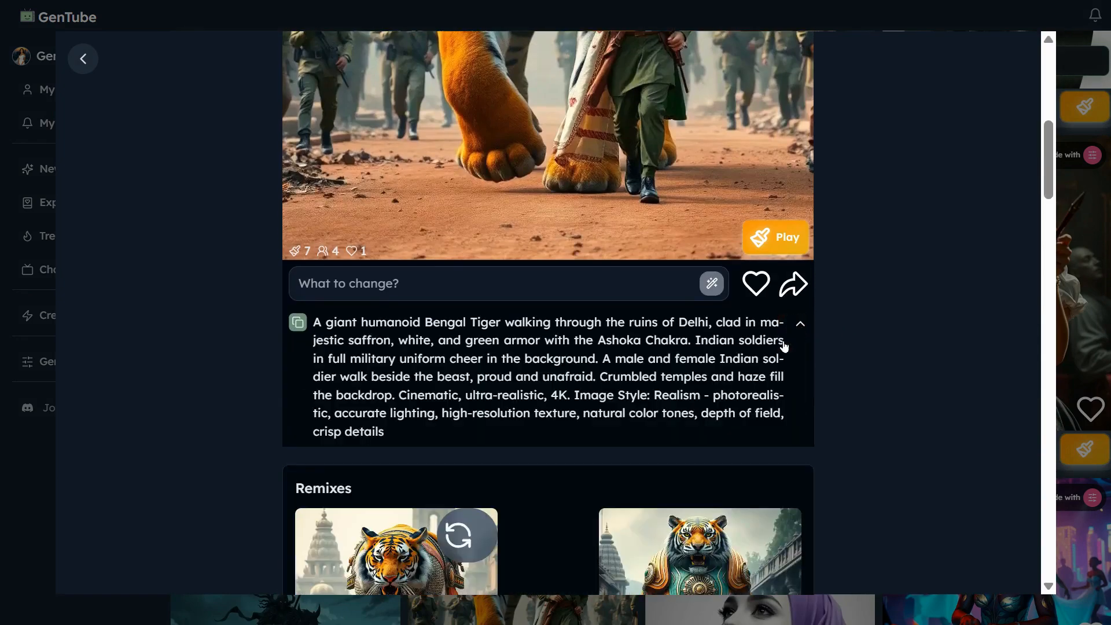
left_click(82, 58)
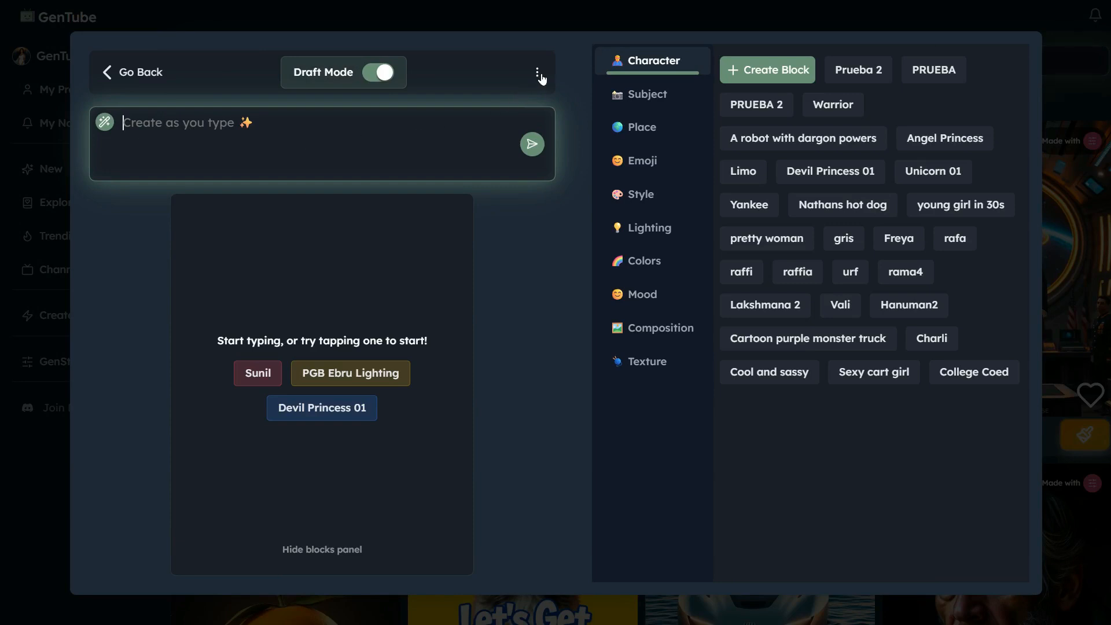
Generate images of a woman walking in the street and flip between the results.
left_click(537, 72)
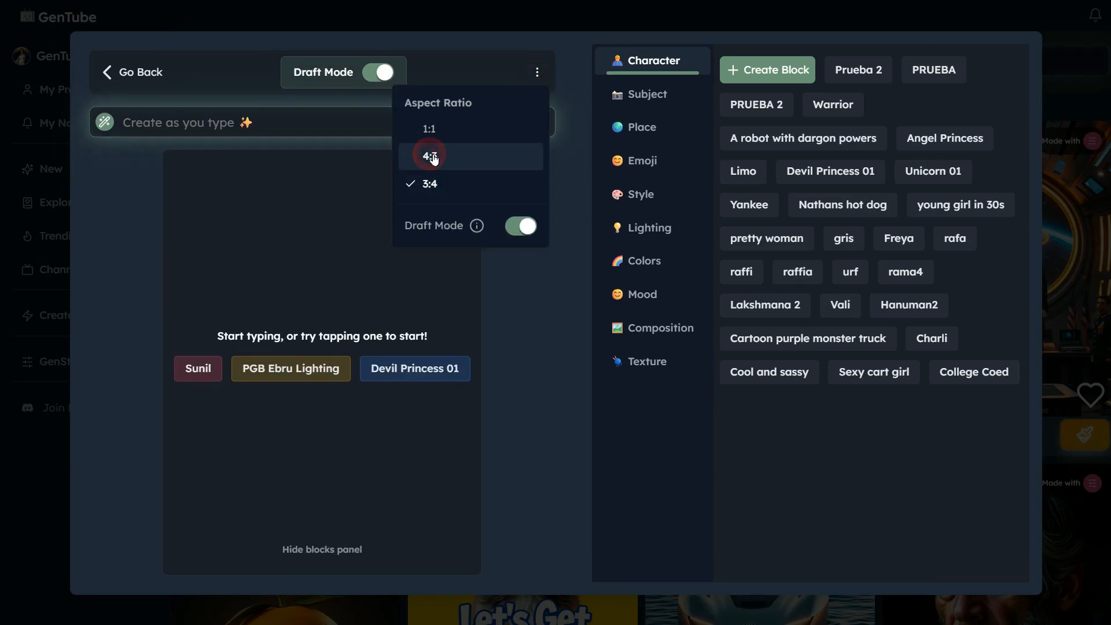
type("A beautiful woman")
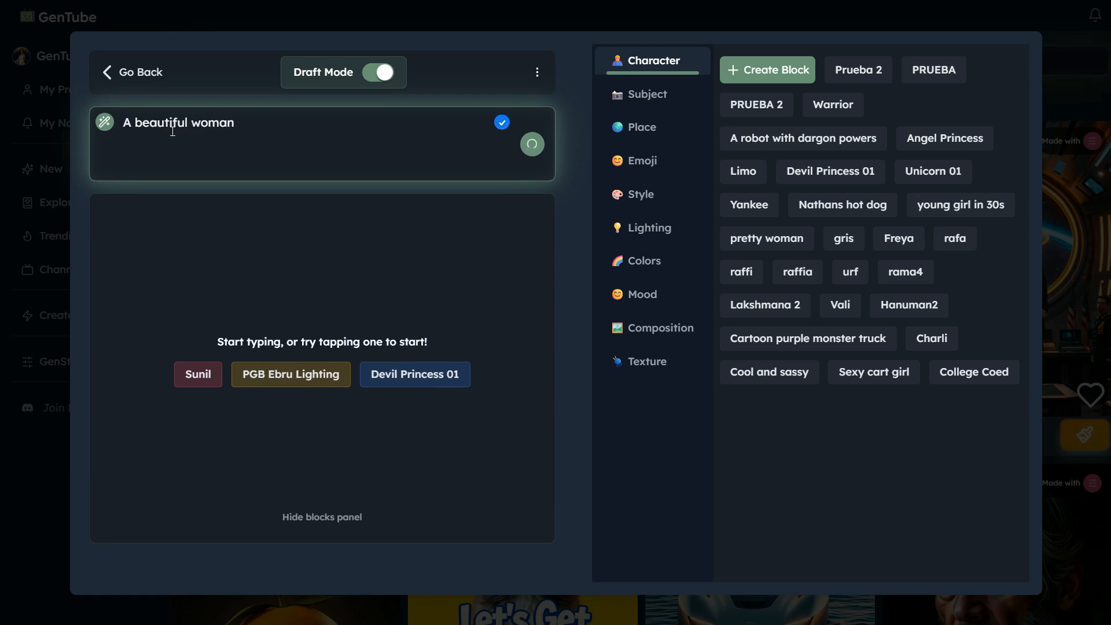
left_click(531, 143)
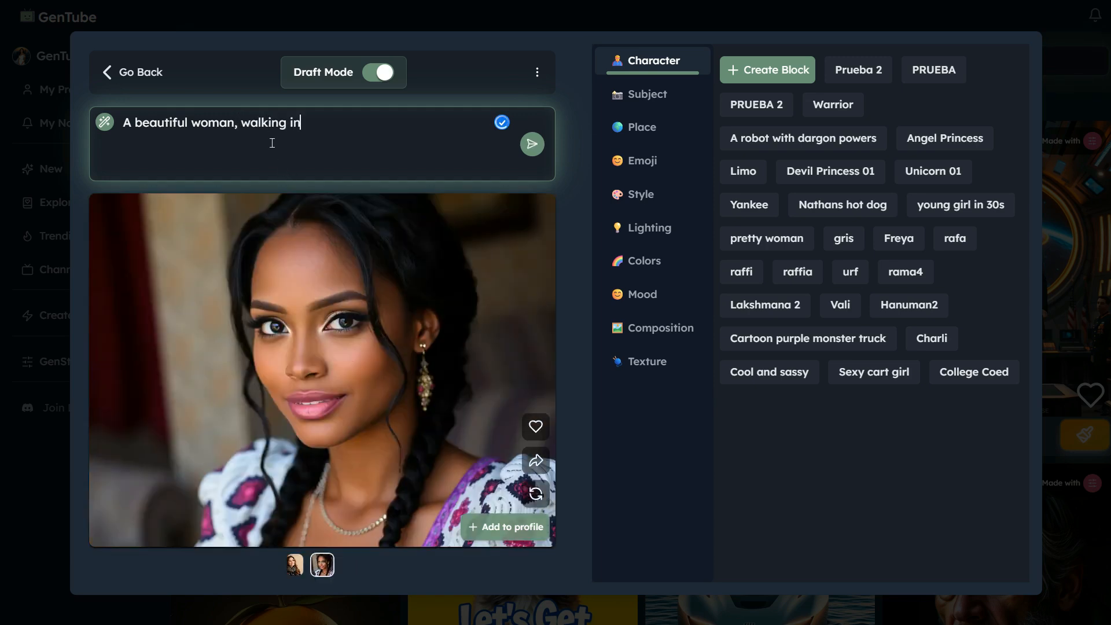
type("the street")
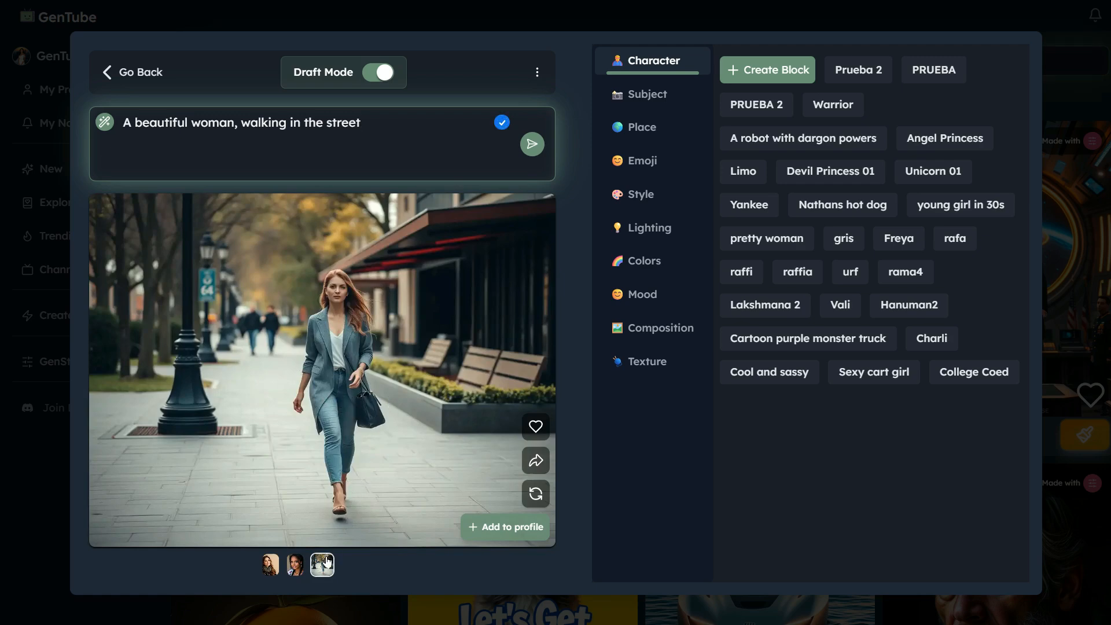
left_click(293, 565)
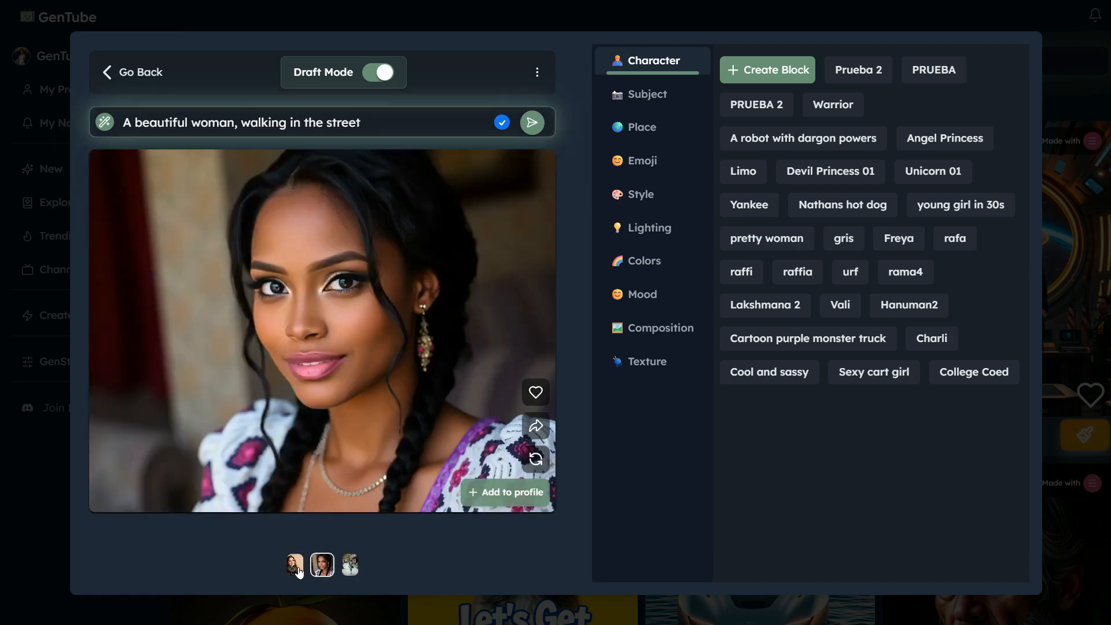
left_click(375, 565)
type(", a")
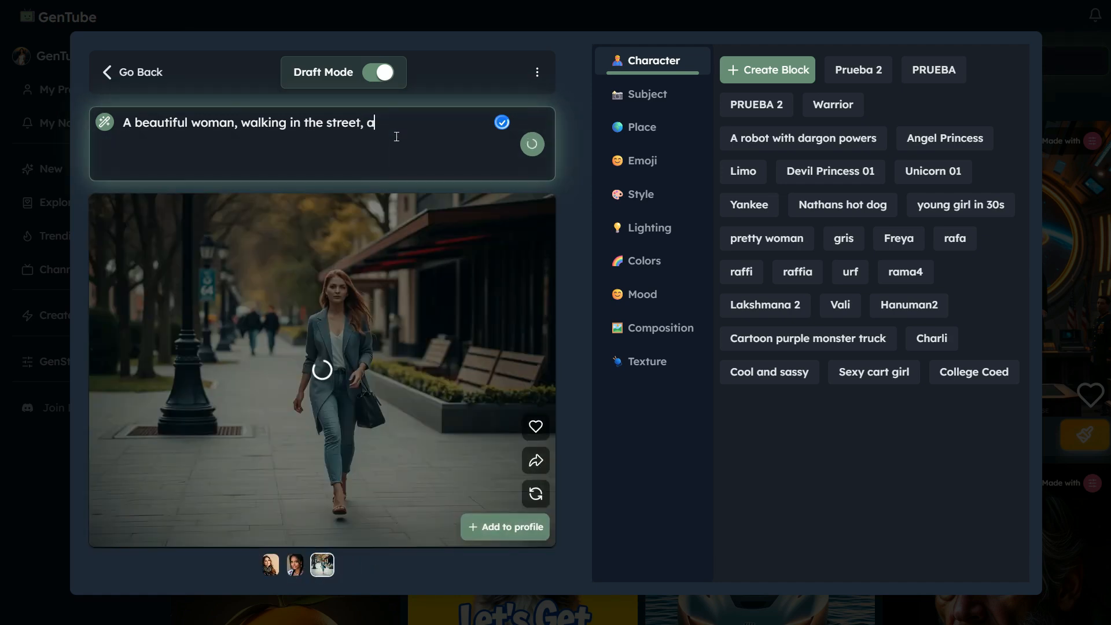
Extend the prompt with 'long with handsome man', save the scarf portrait to the profile and return to the feed.
type("long with handsome man")
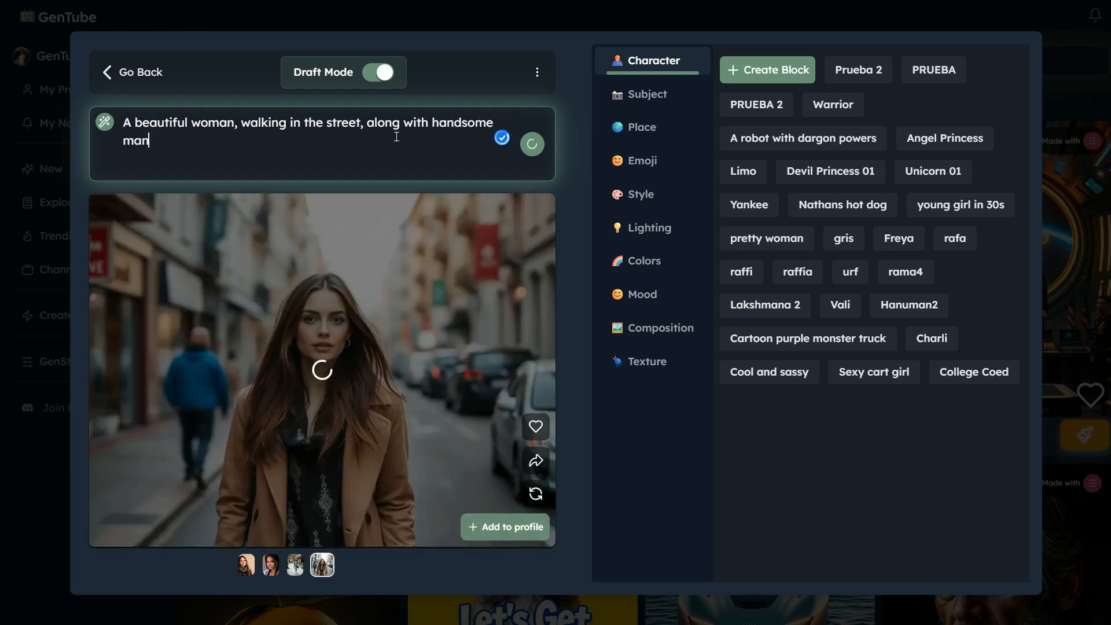
left_click(531, 144)
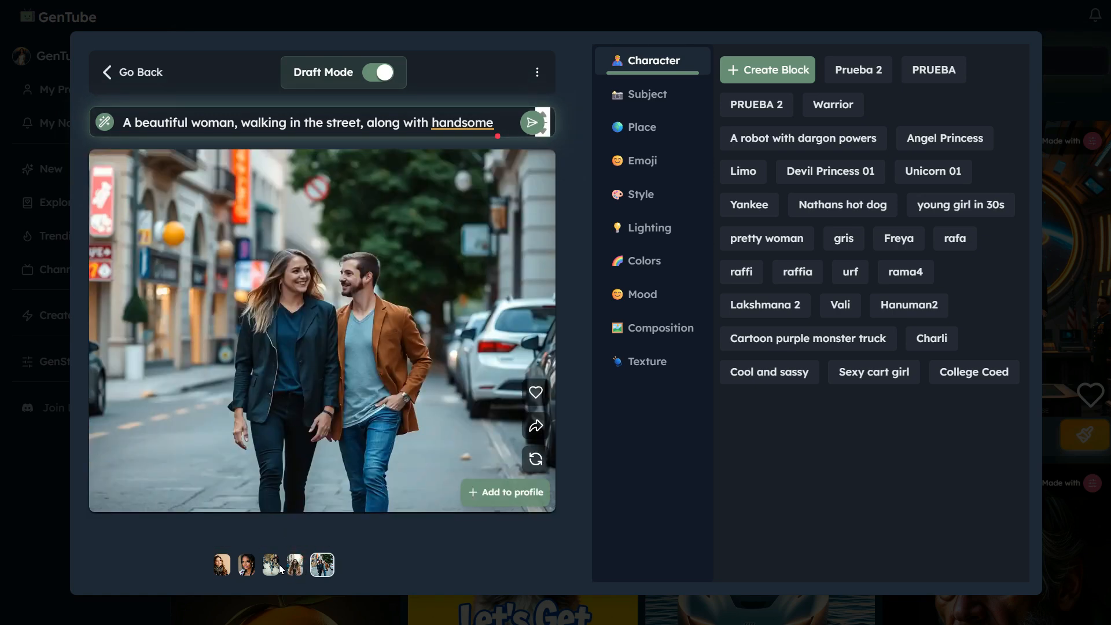
left_click(320, 565)
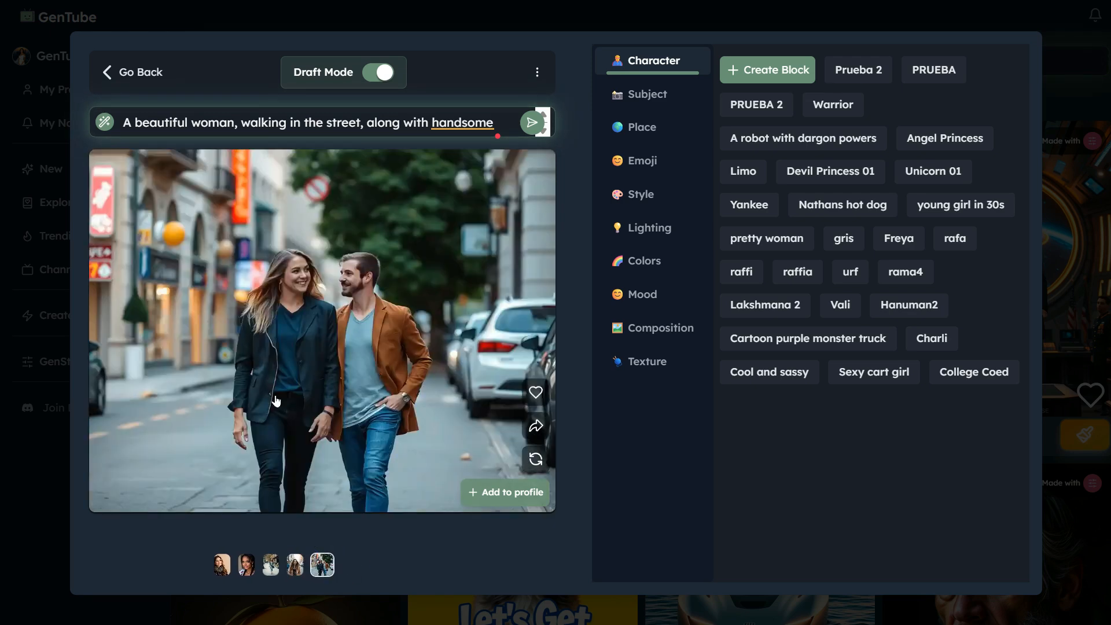
mouse_move(462, 416)
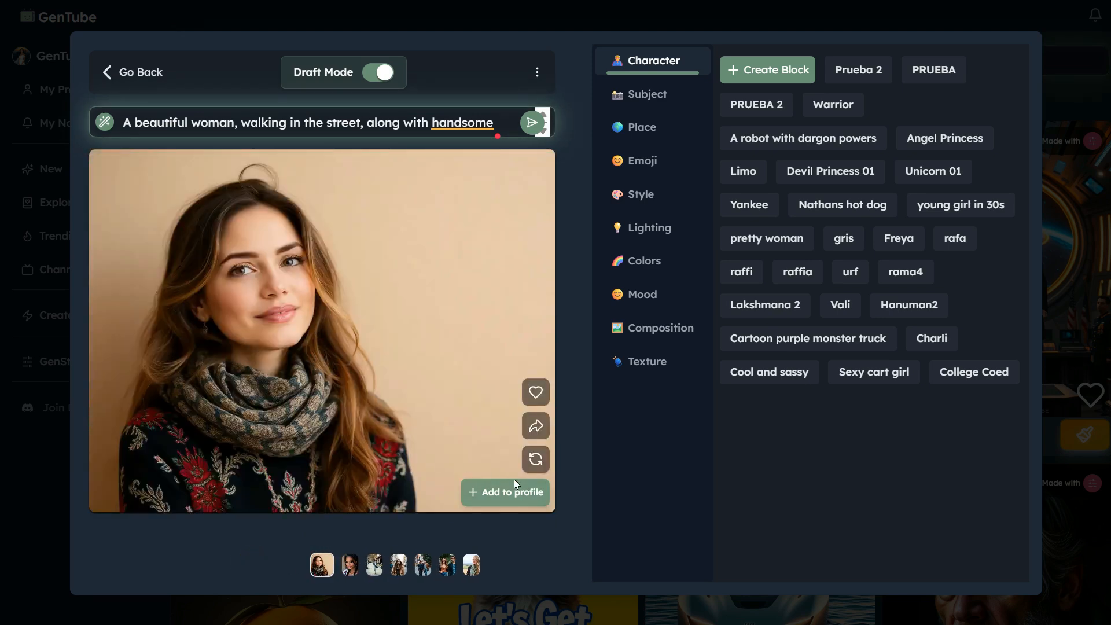
left_click(505, 492)
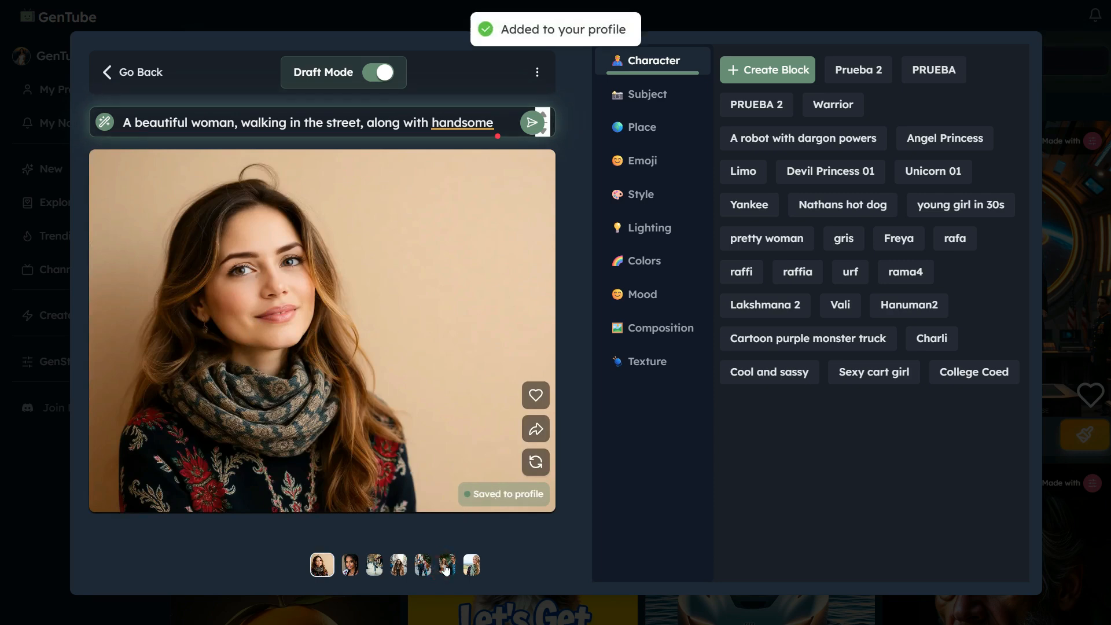
left_click(139, 72)
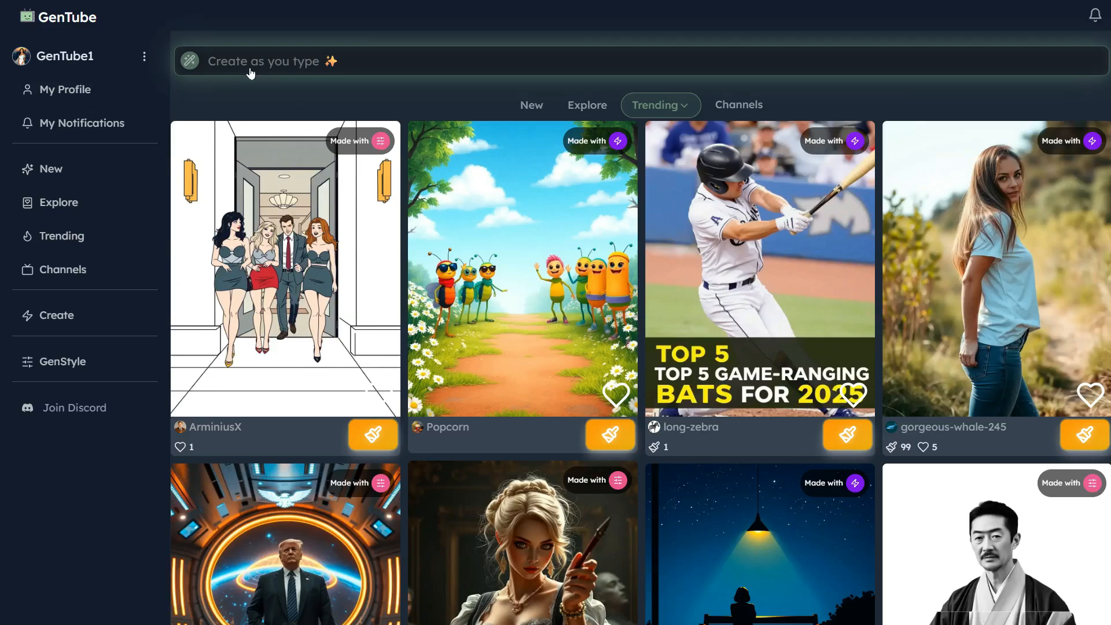
Generate a modern futuristic 'Tech Advent' logo from a detailed prompt and save it to the profile.
left_click(263, 62)
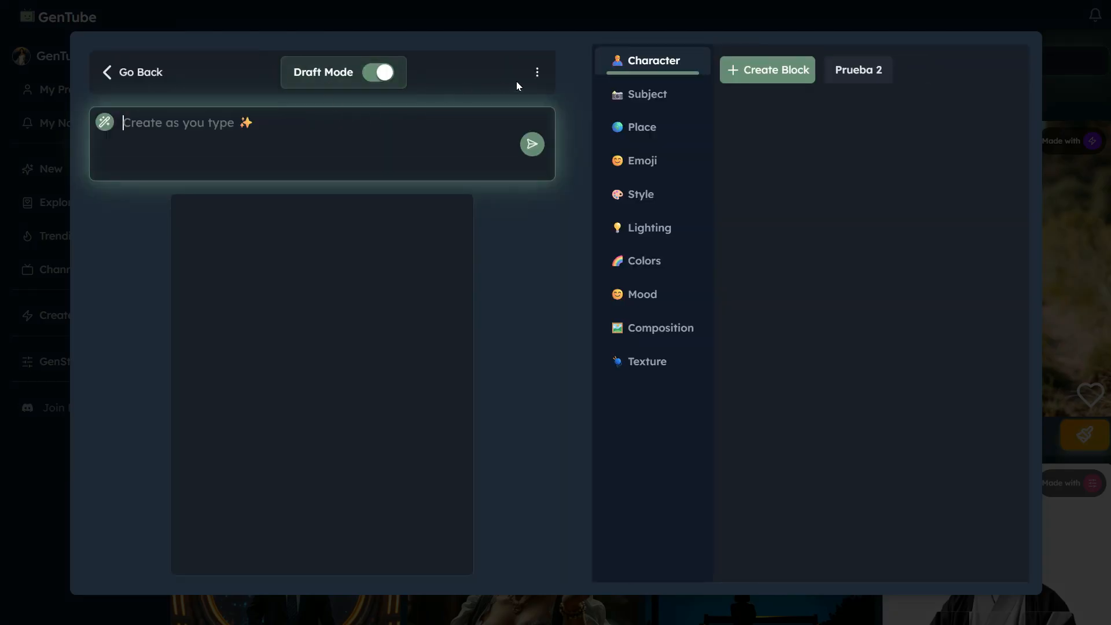
left_click(537, 72)
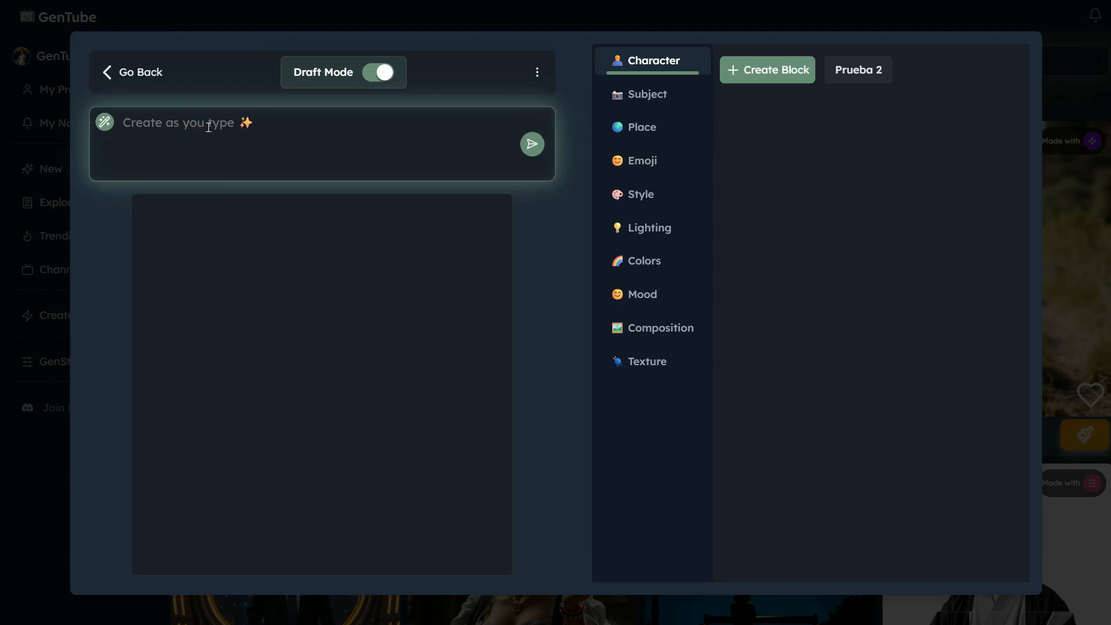
type("Design a modern and futuristic logo for \"Tech Advent\". It should reflect technology and innovation. Use clean lines, minimal style, include a simple icon or symbol that represents advancement or digital tech. Colors: blue, black, silver, or neon tones.")
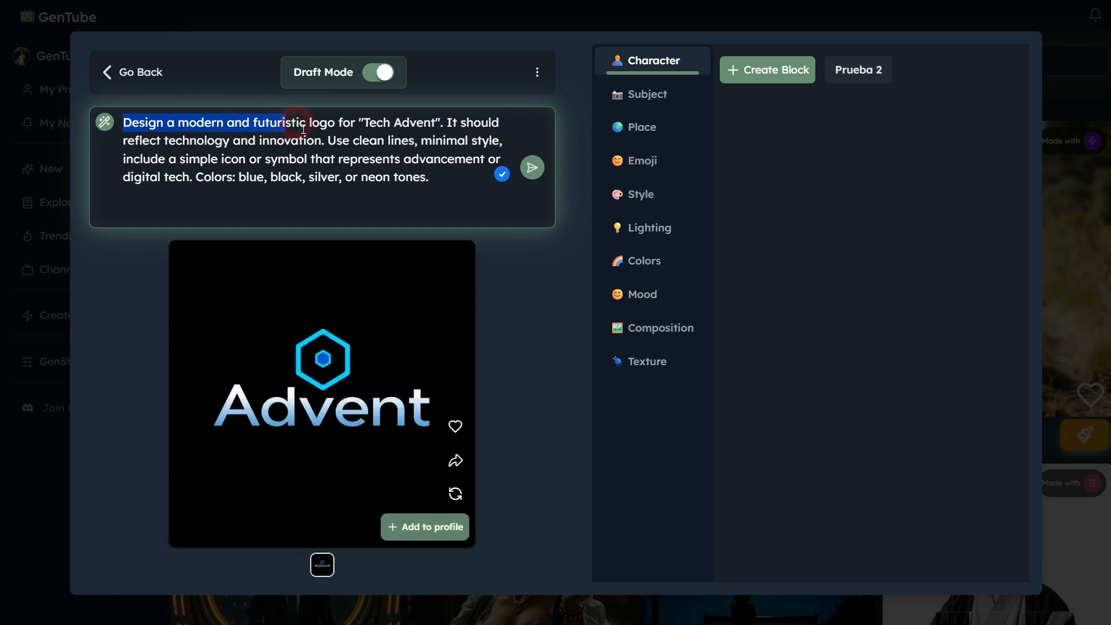
left_click_drag(303, 128, 503, 126)
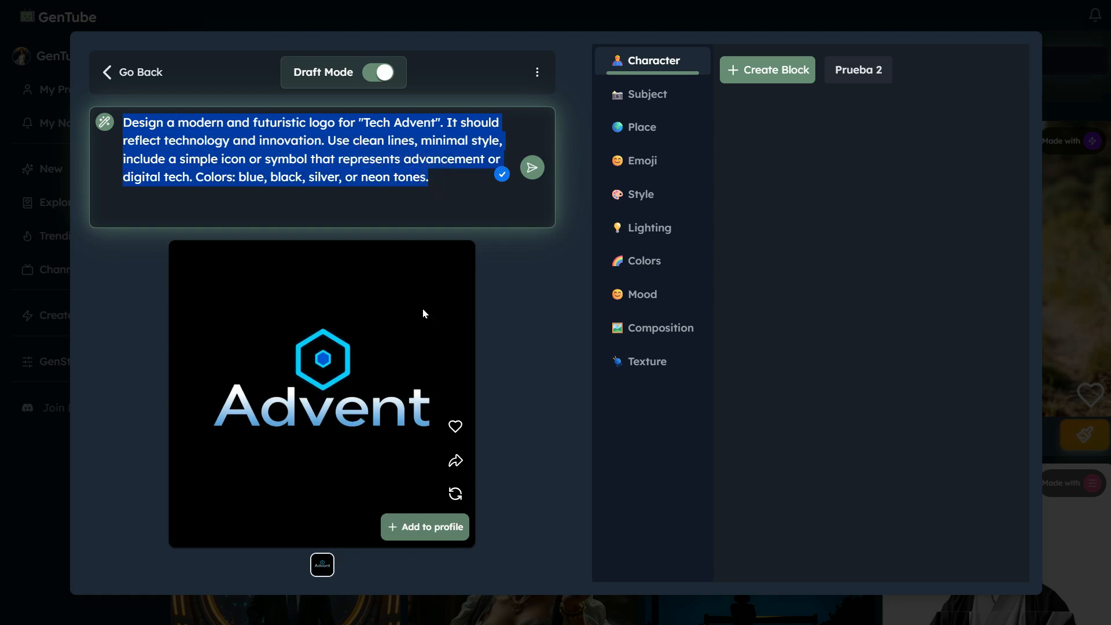
mouse_move(368, 414)
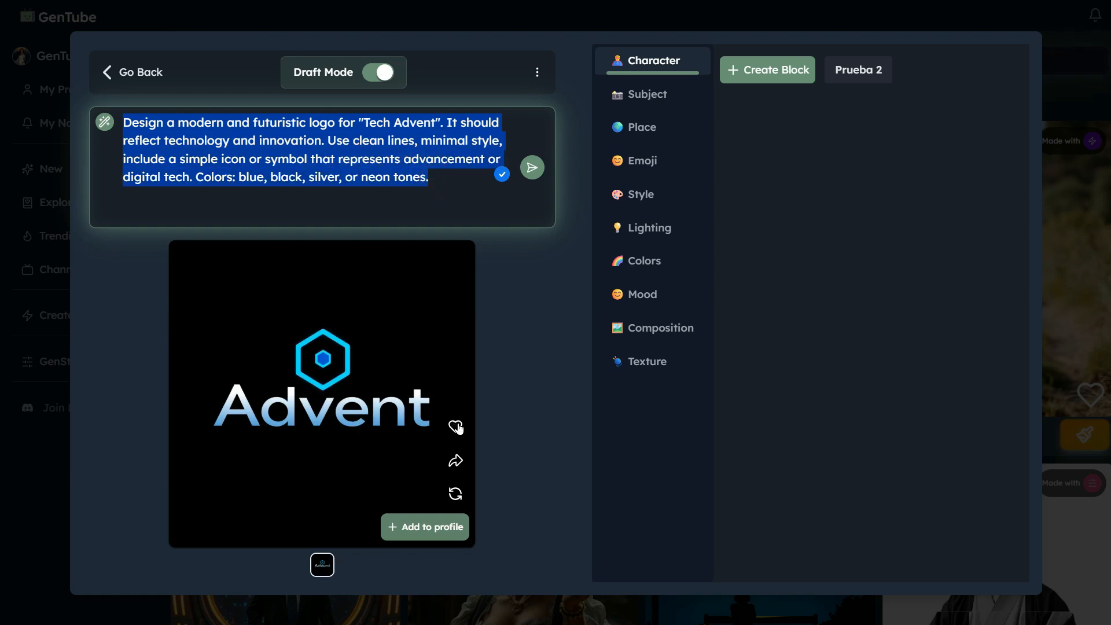
left_click(425, 526)
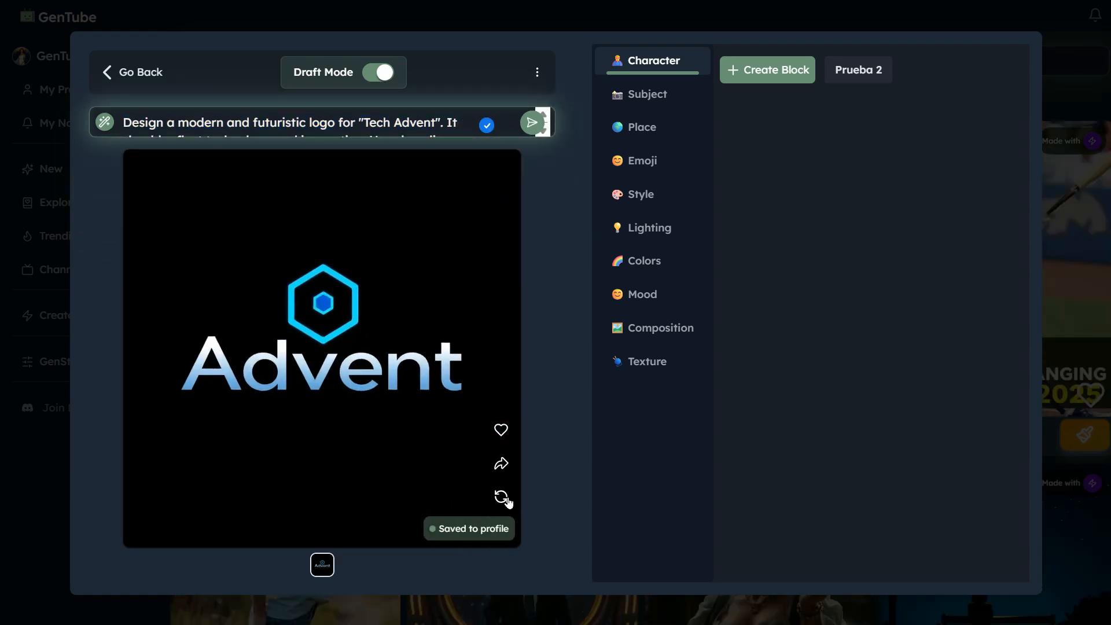
Regenerate the logo and save the TAH Advent emblem version to the profile too.
left_click(502, 498)
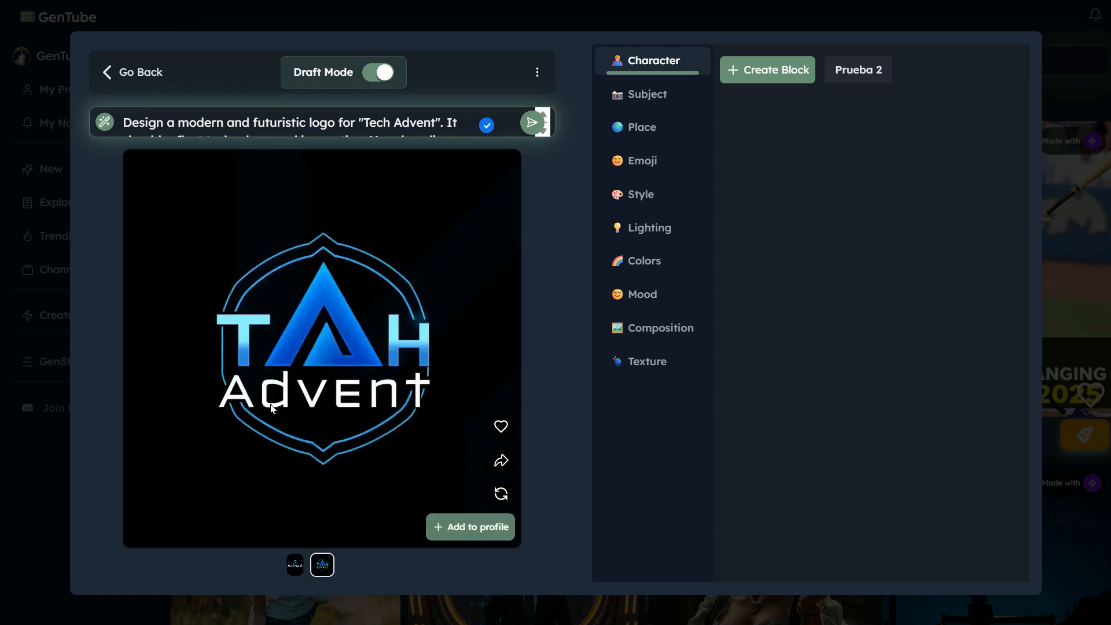
mouse_move(330, 437)
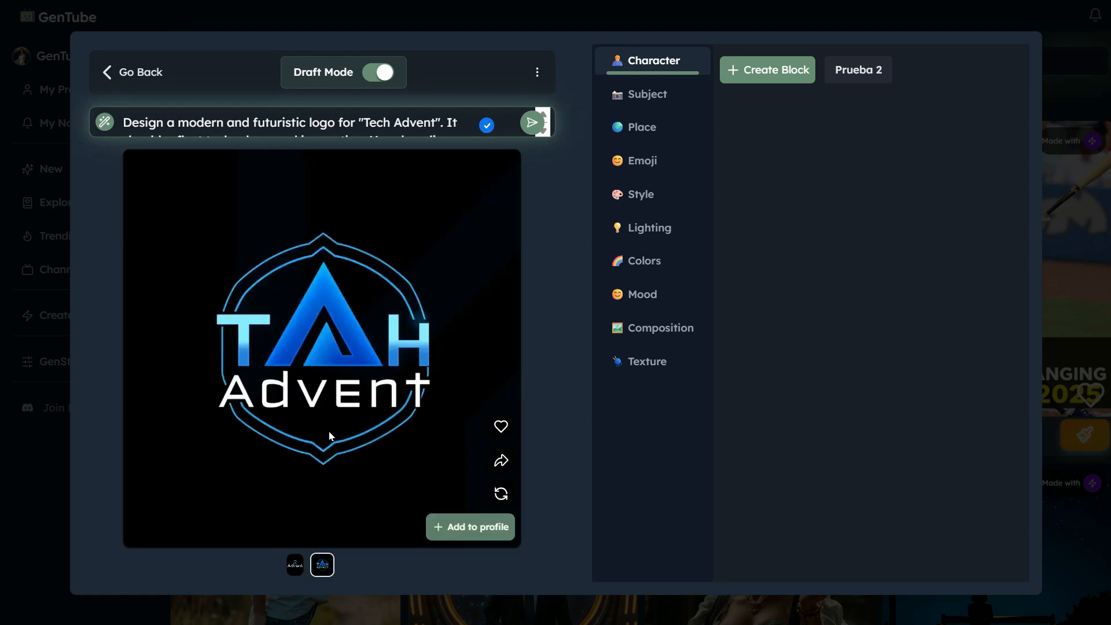
left_click(469, 526)
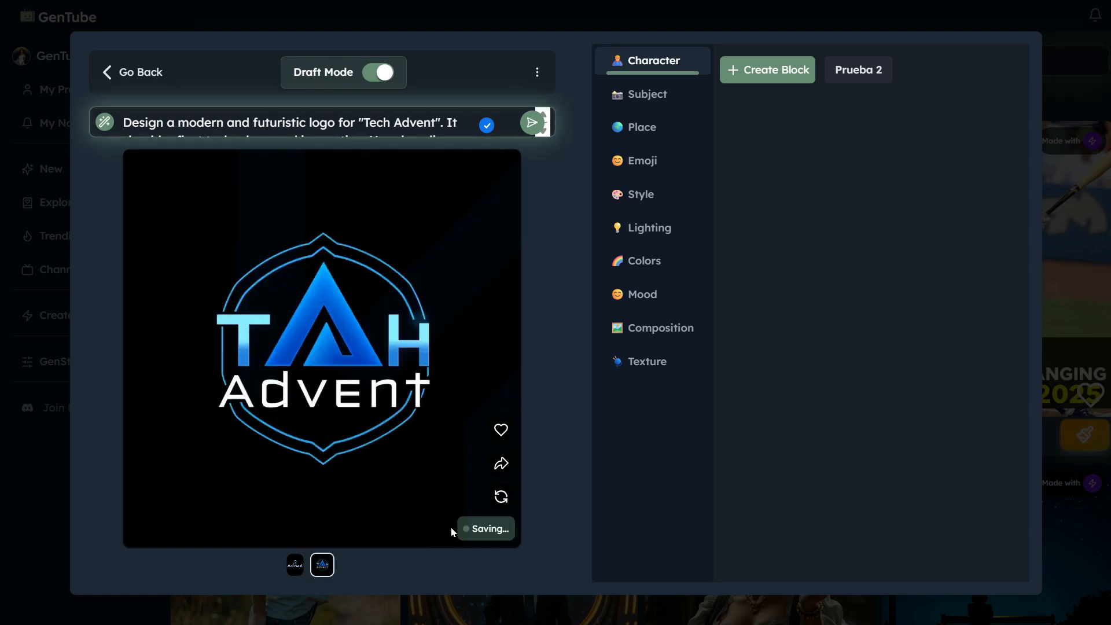
left_click(500, 430)
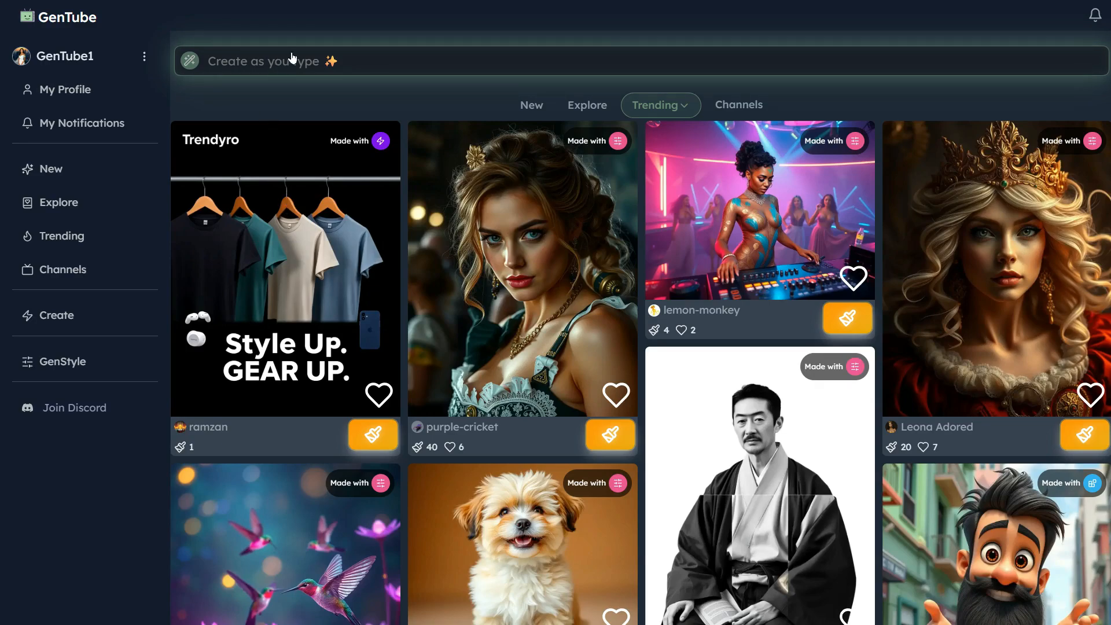
Generate minimal-style orange carrot juice bottle photos, regenerate variations twice and return to the feed.
left_click(291, 61)
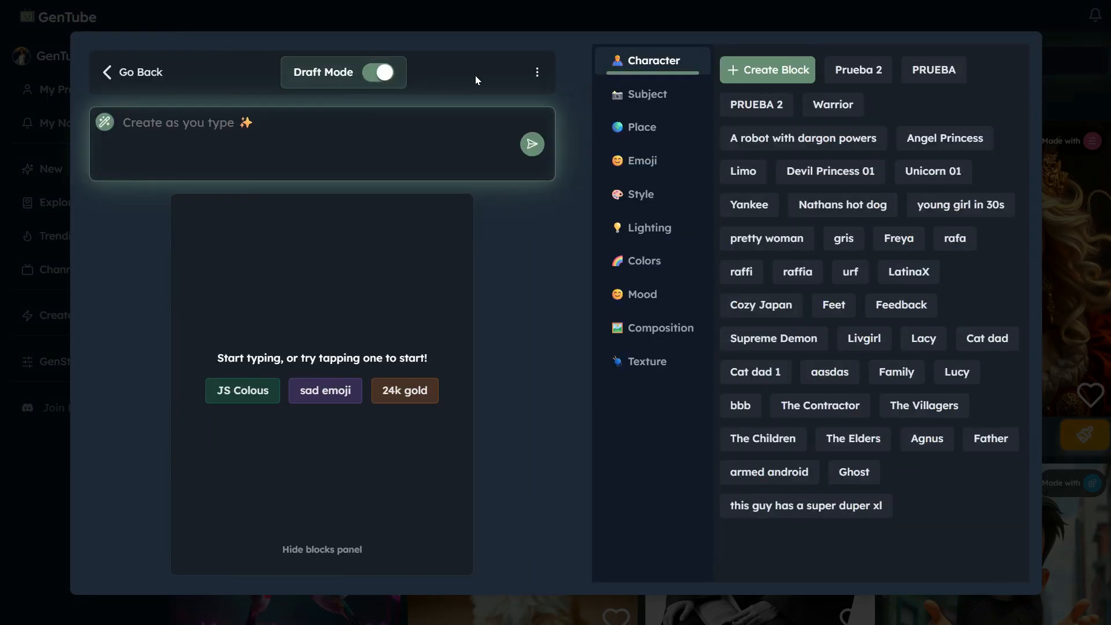
left_click(535, 72)
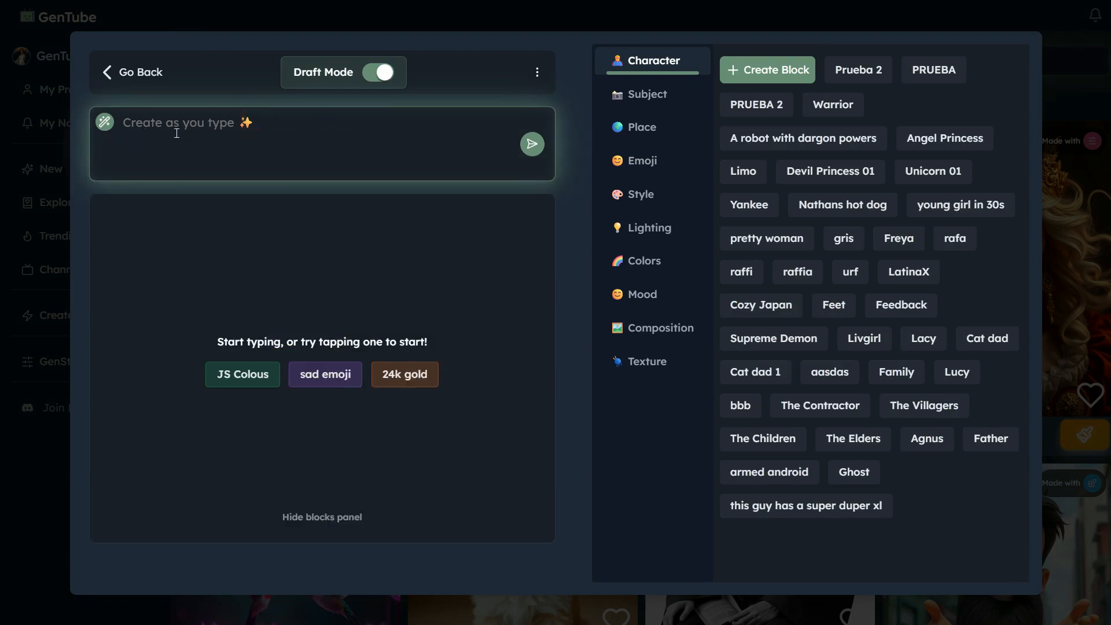
type("\"A clean, bright, minimal-style juice product photo featuring an orange carrot juice bottle labeled with the logo 'Orangey' made of fruit-themed letters. The bottle is placed on a white table, surrounded by sliced orange, soft shadows, and a blurred background.\"")
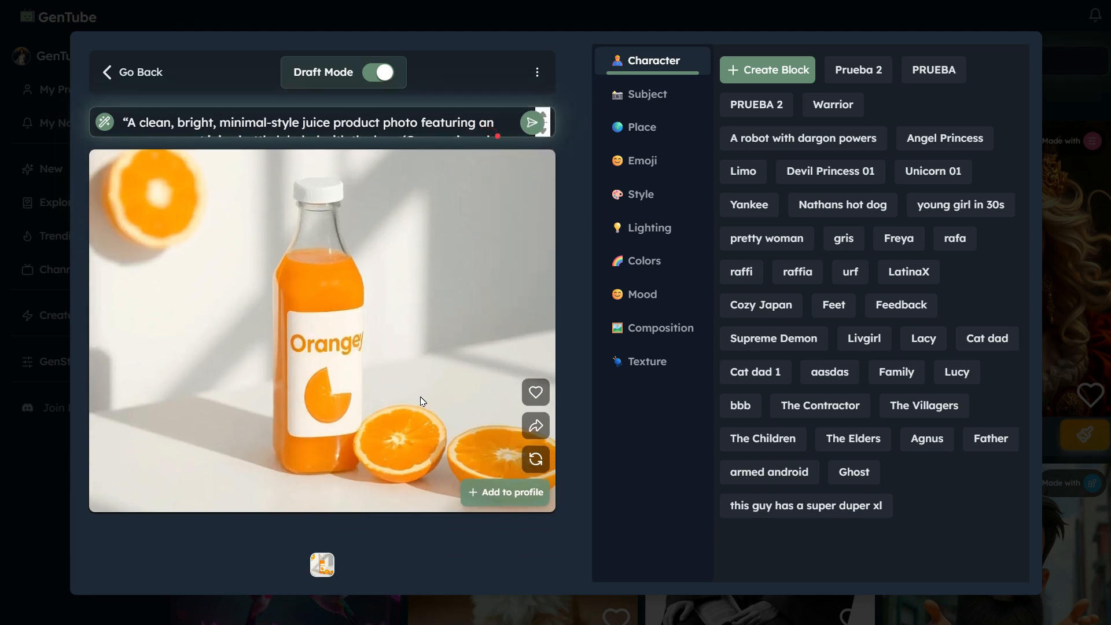
left_click(535, 459)
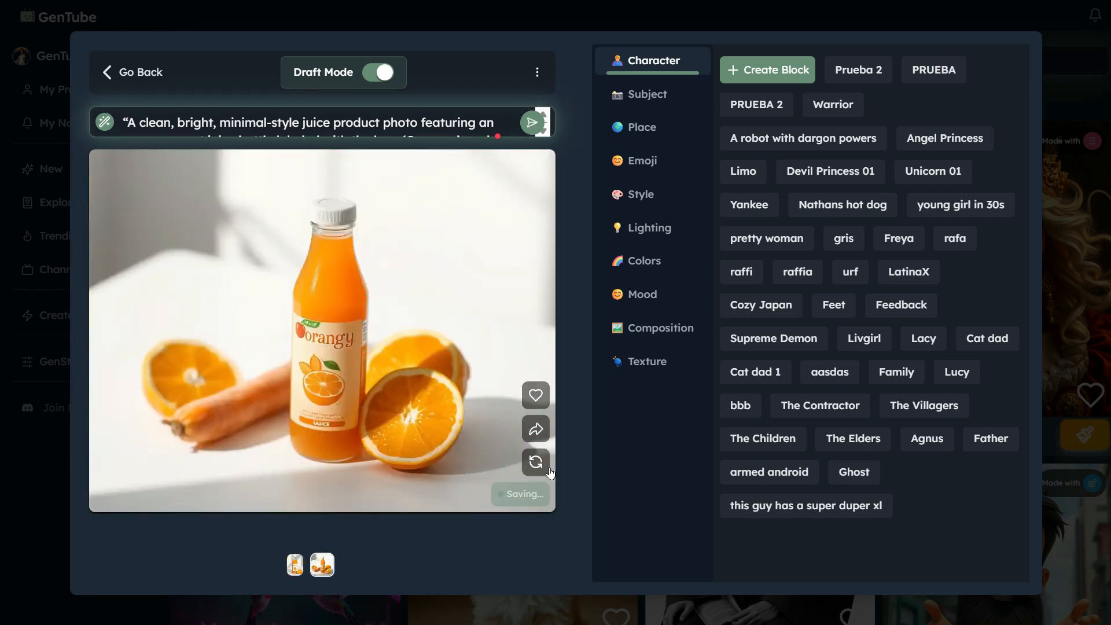
left_click(535, 462)
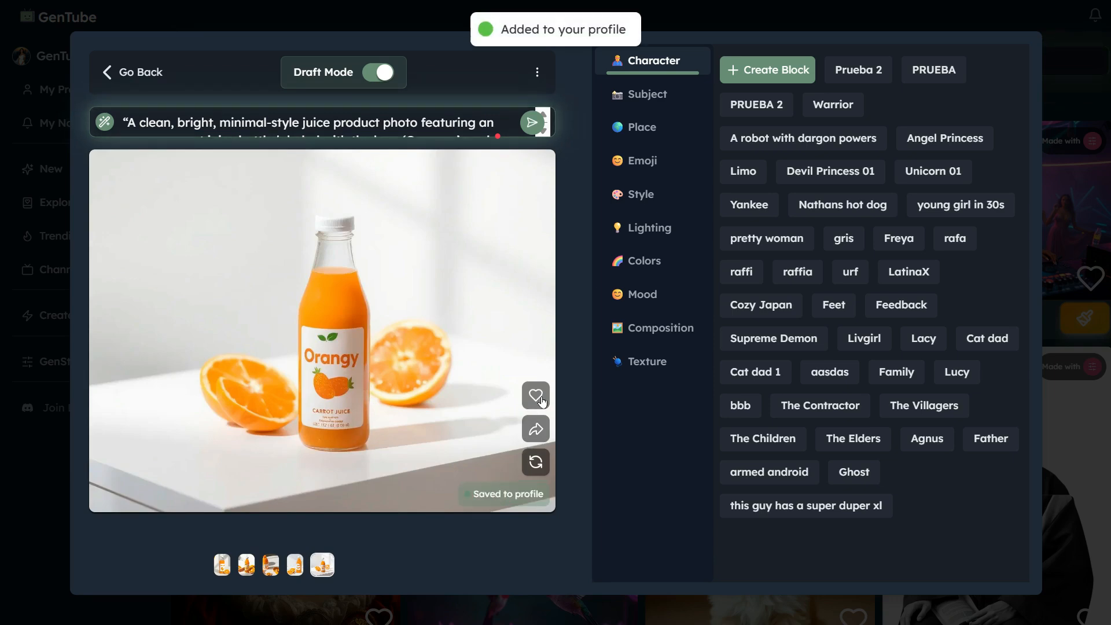
left_click(132, 72)
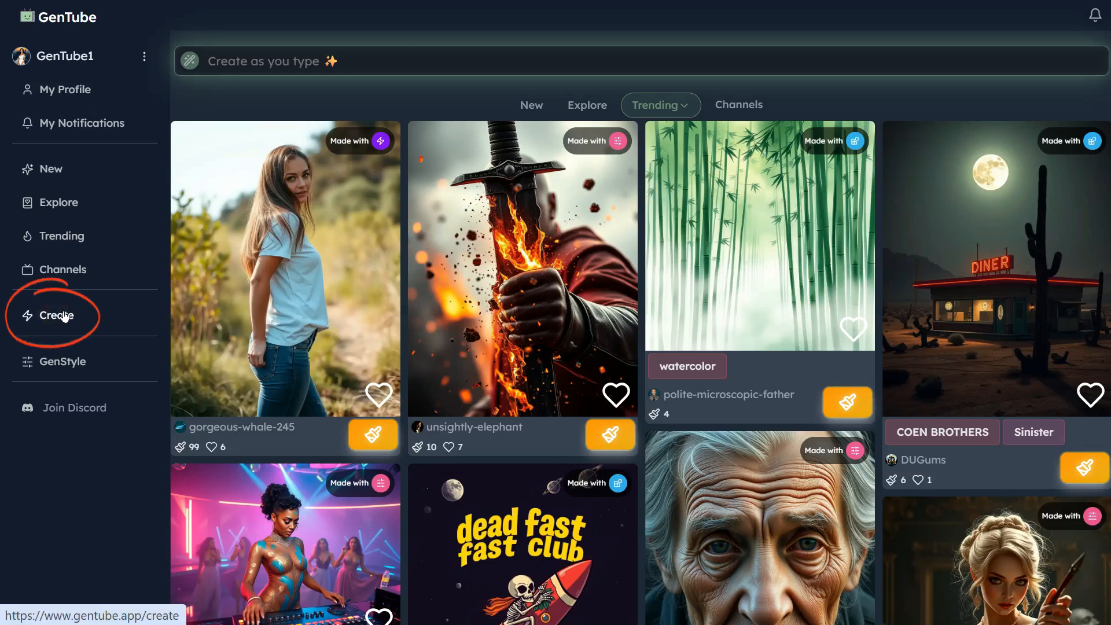
Build a blocks composite from the pretty woman and red apple blocks and regenerate it.
left_click(58, 315)
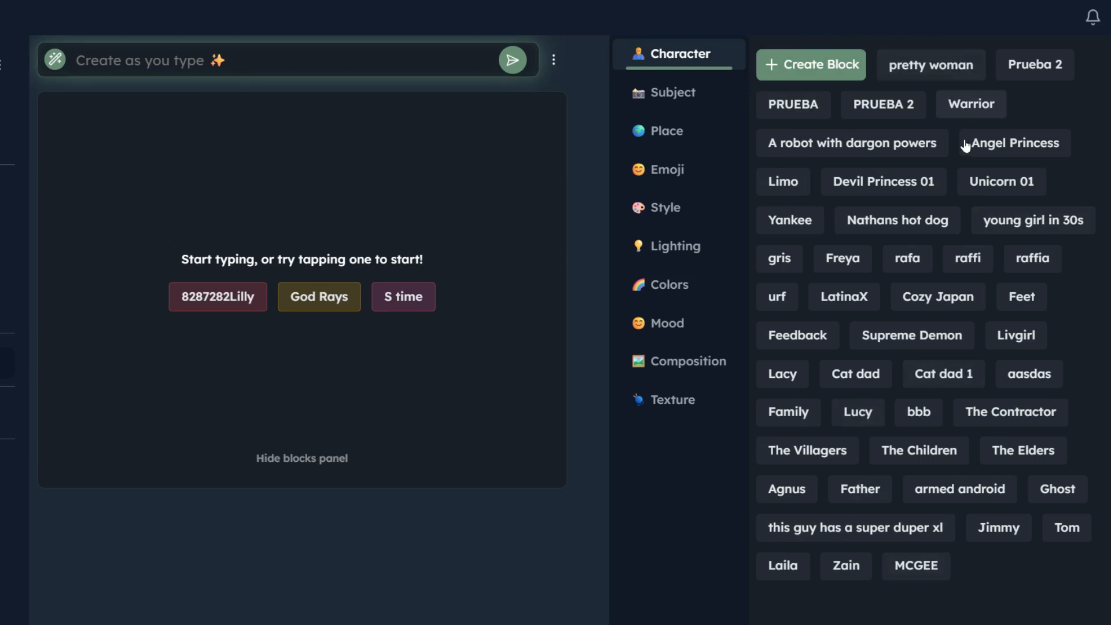
left_click(931, 65)
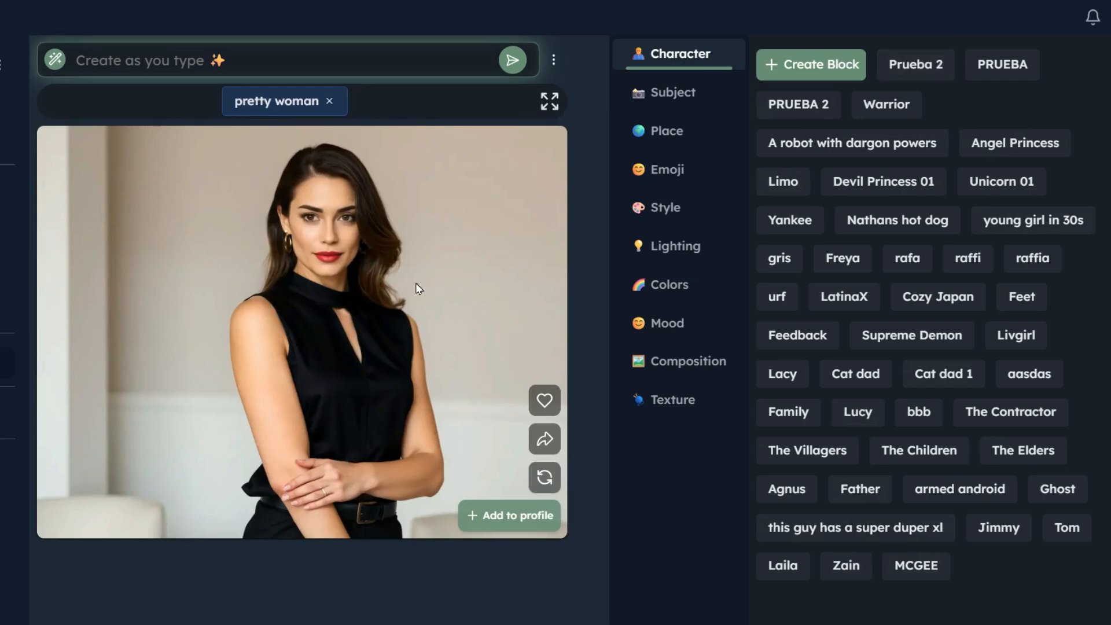
mouse_move(355, 317)
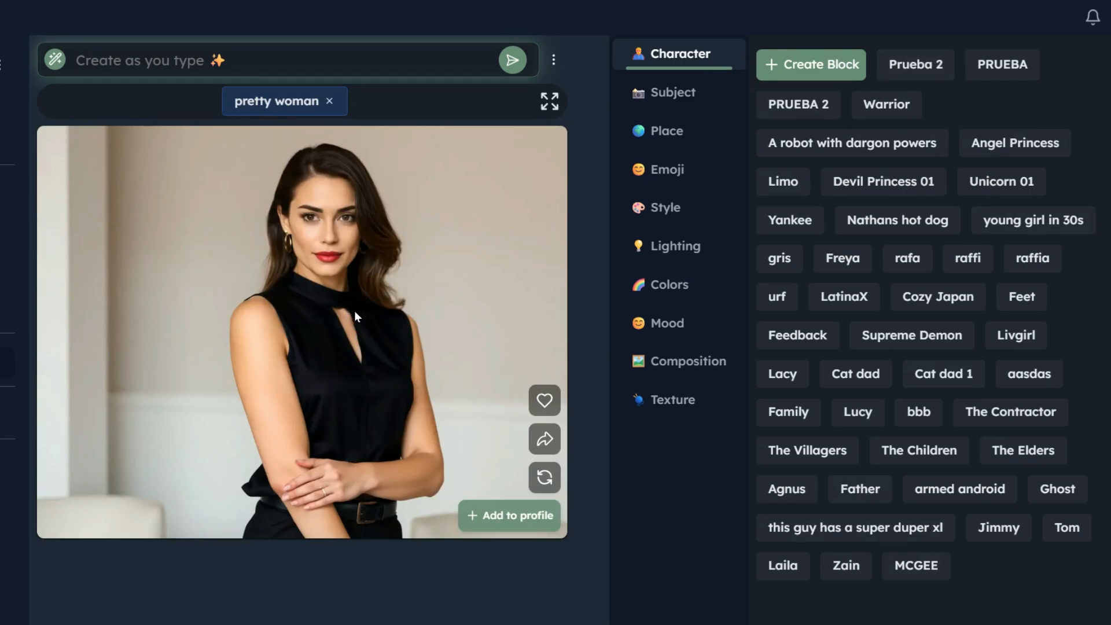
left_click(671, 93)
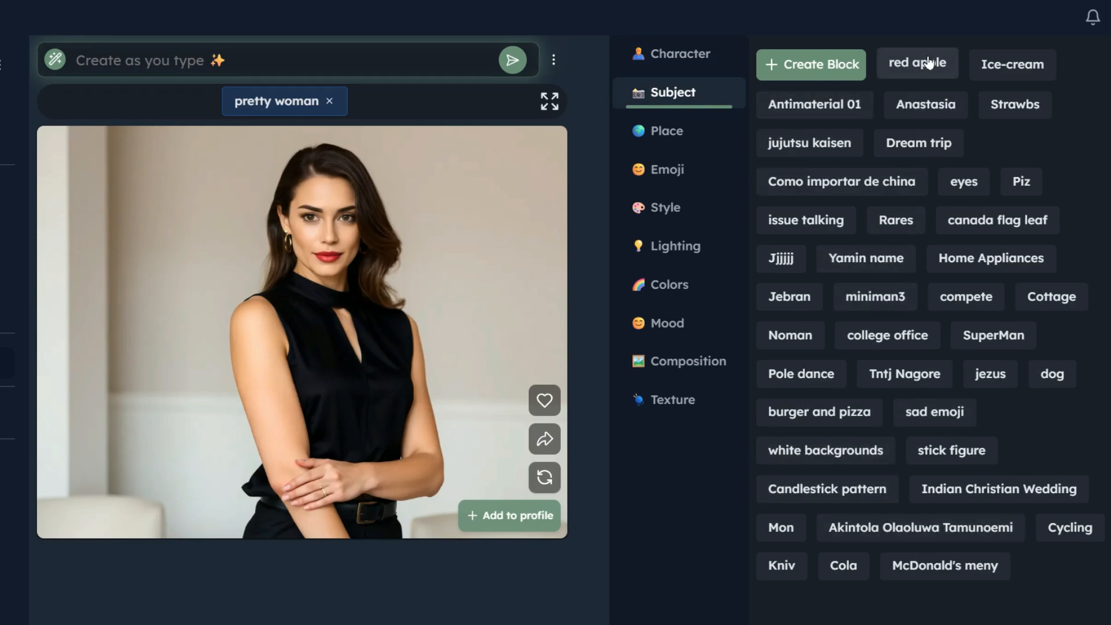
left_click(917, 63)
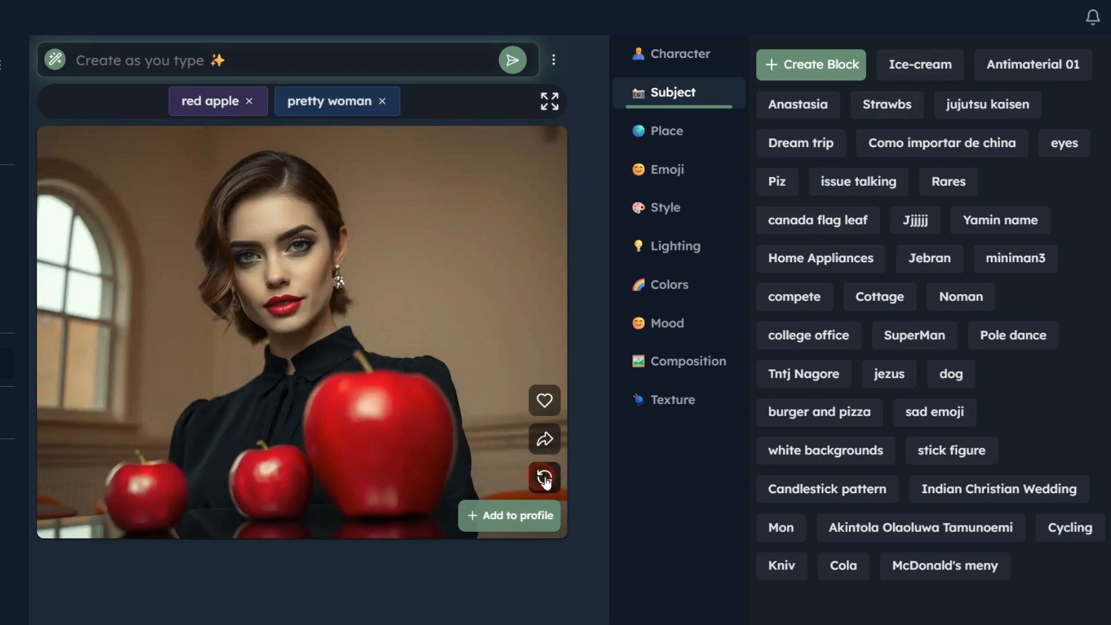
left_click(544, 477)
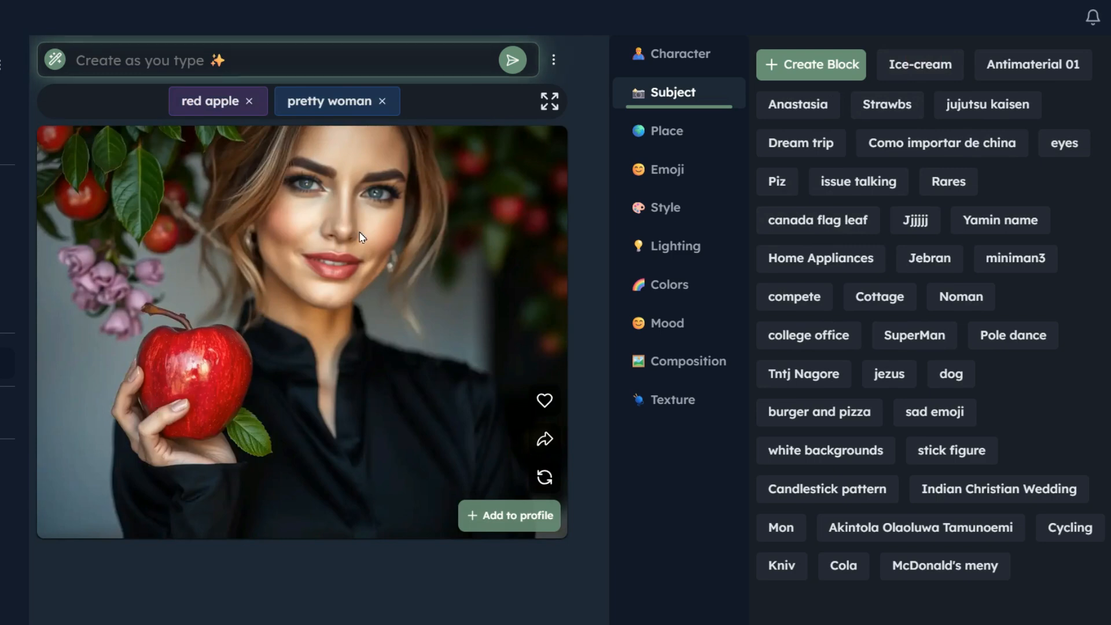
Add the Pool place and realista 4k style blocks and save the poolside composite to the profile.
left_click(665, 131)
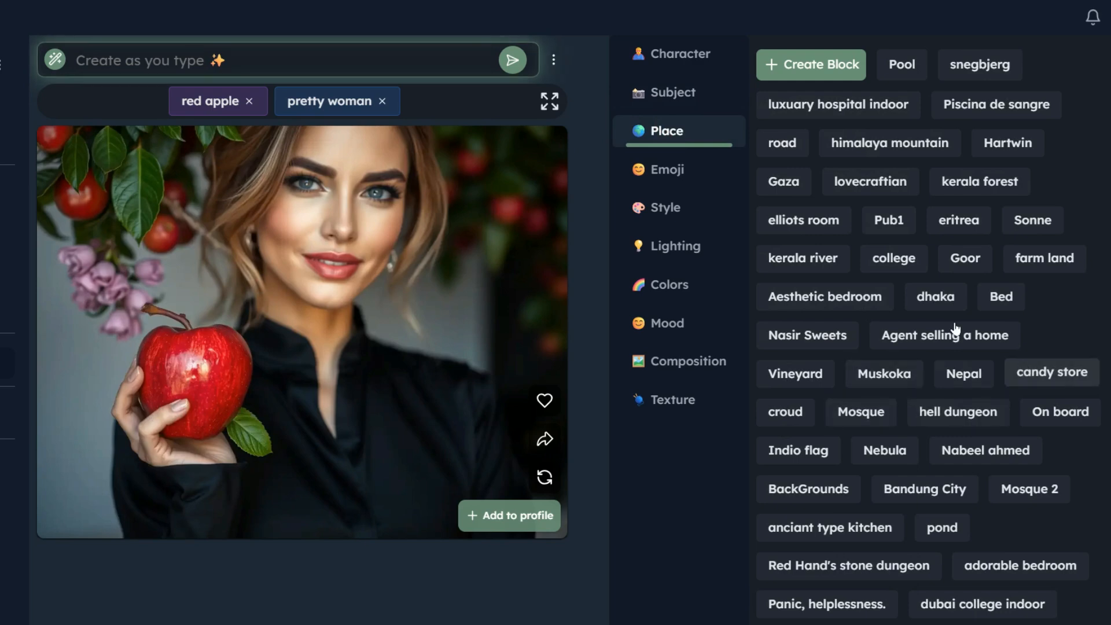
left_click(901, 65)
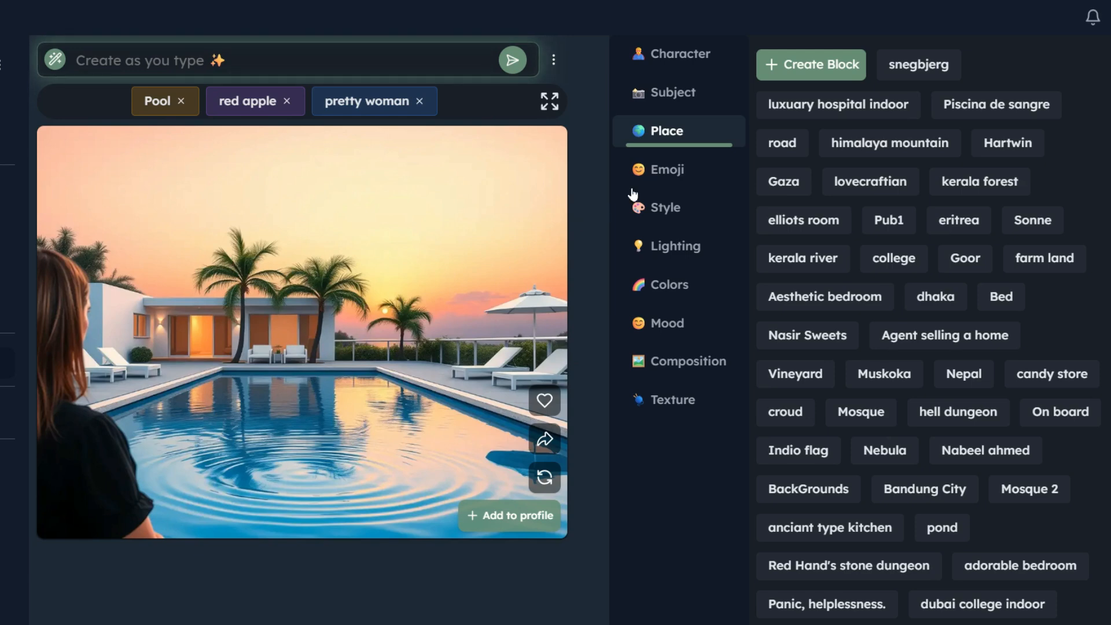
left_click(665, 207)
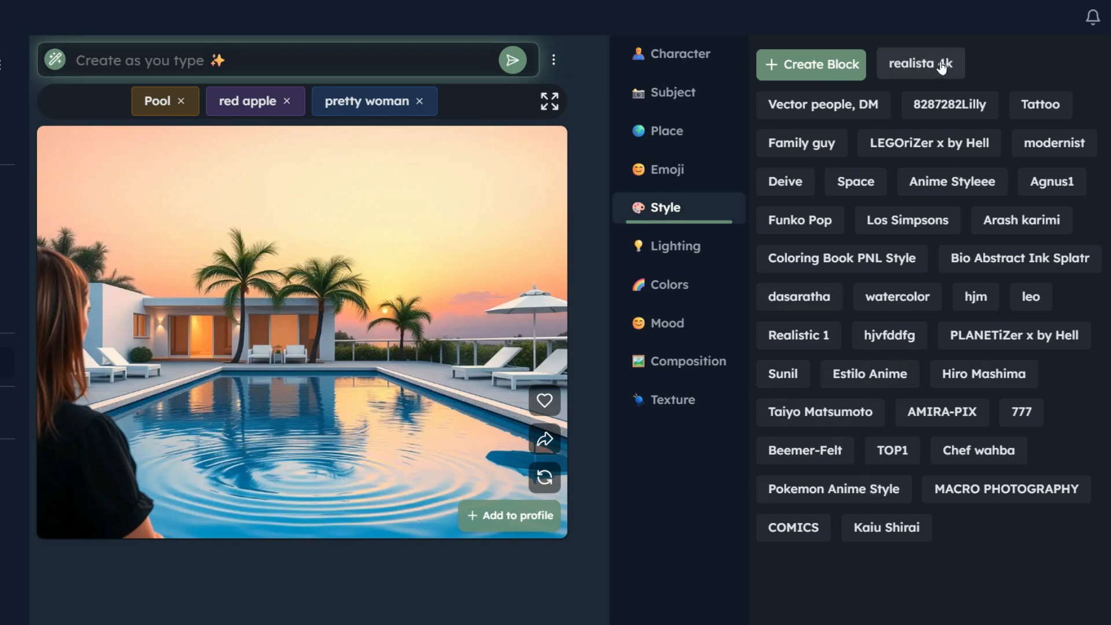
left_click(920, 64)
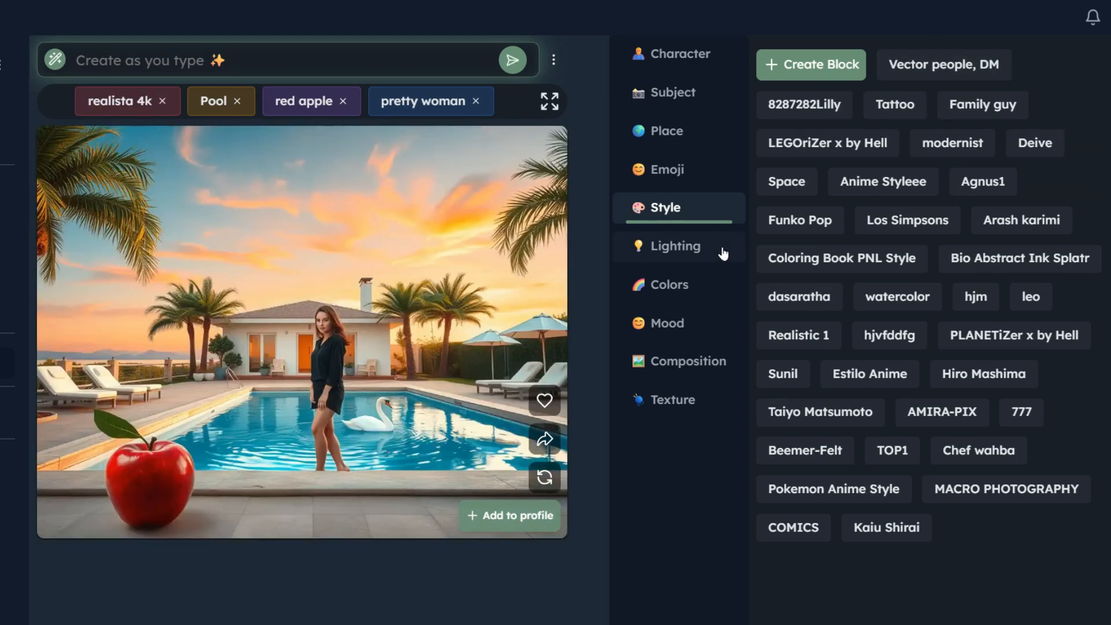
mouse_move(342, 486)
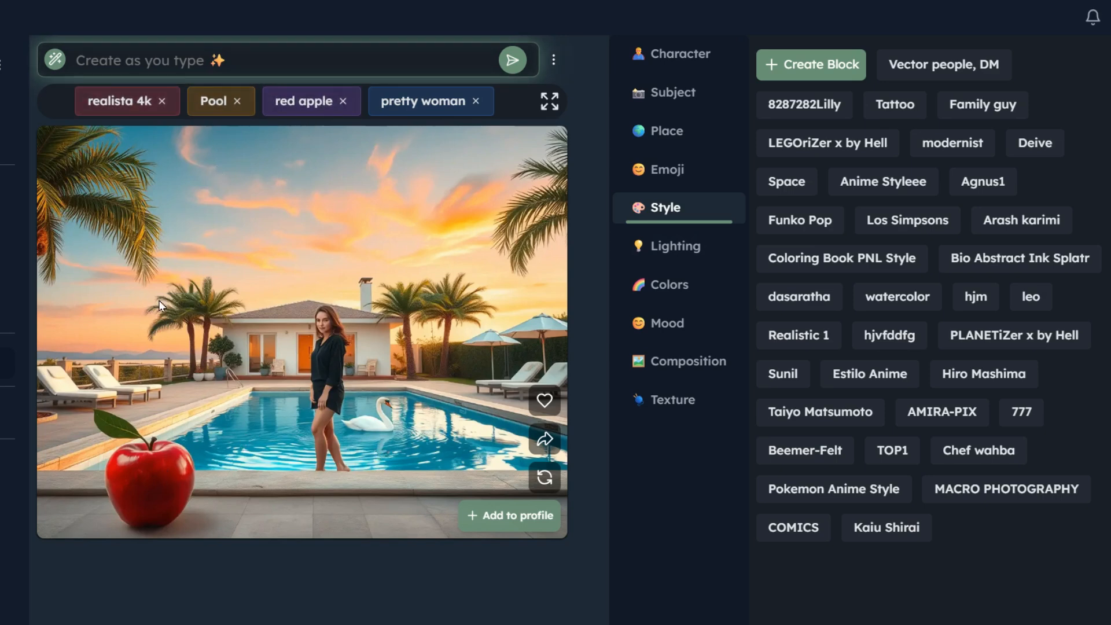
mouse_move(356, 356)
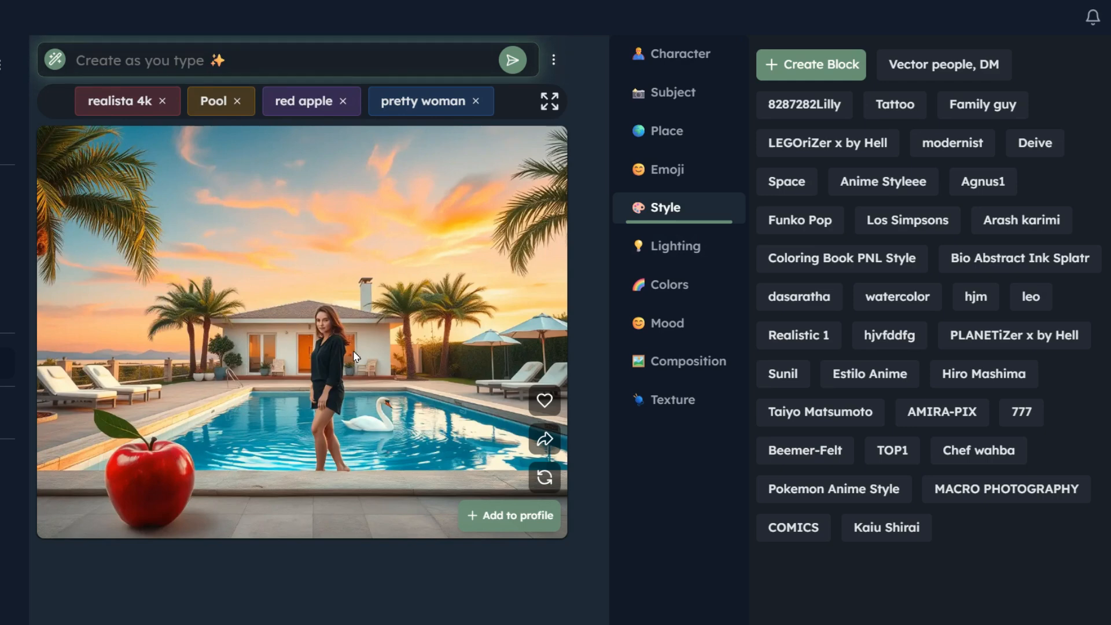
left_click(509, 515)
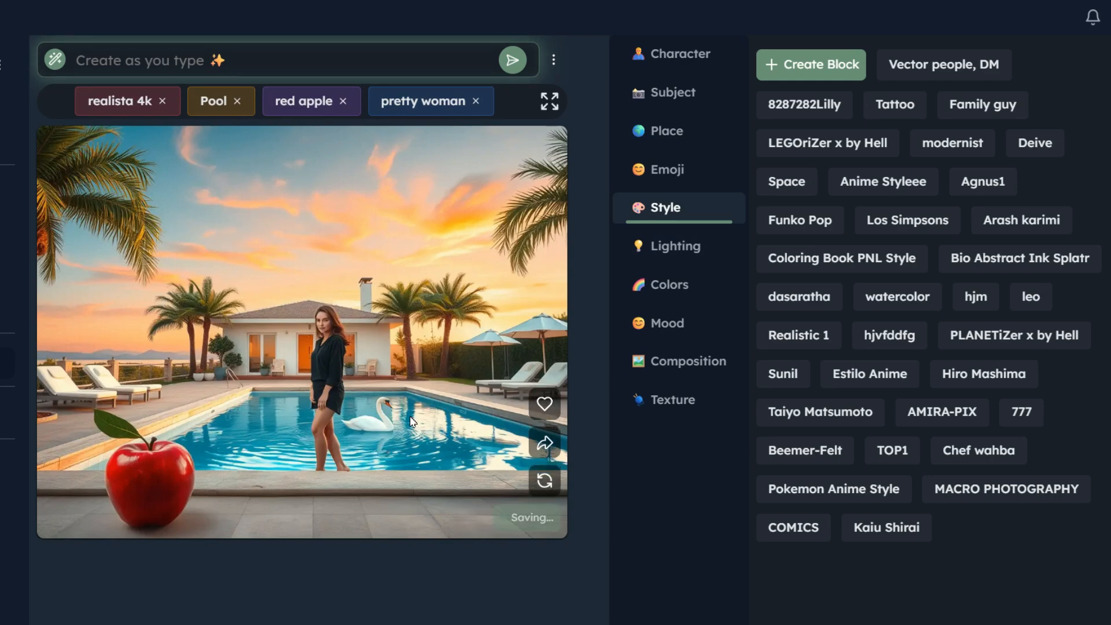
left_click(544, 403)
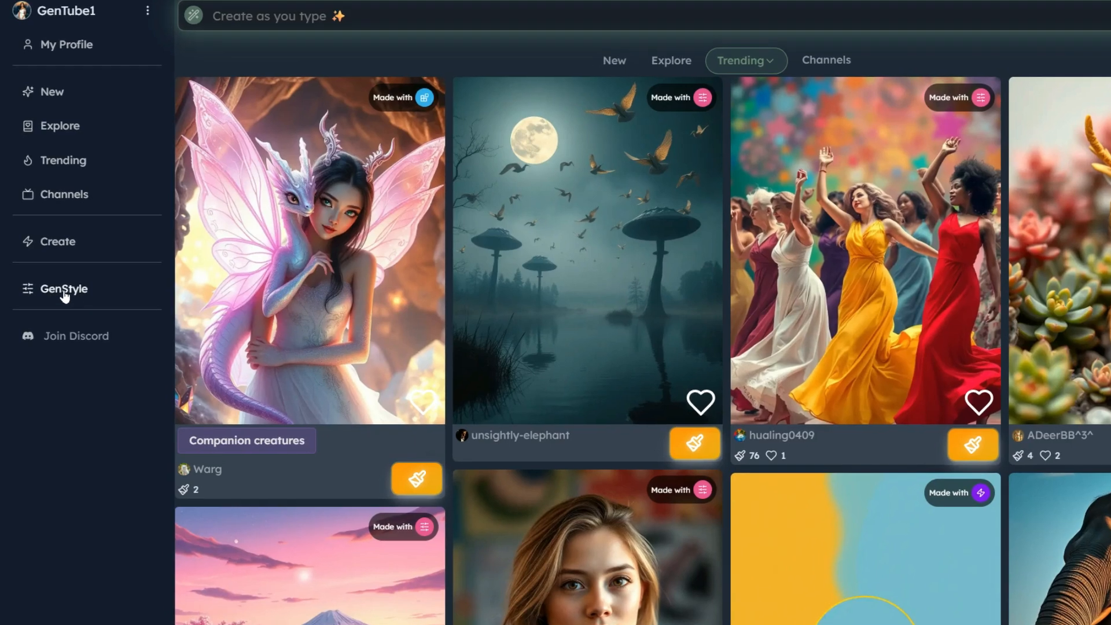
mouse_move(71, 291)
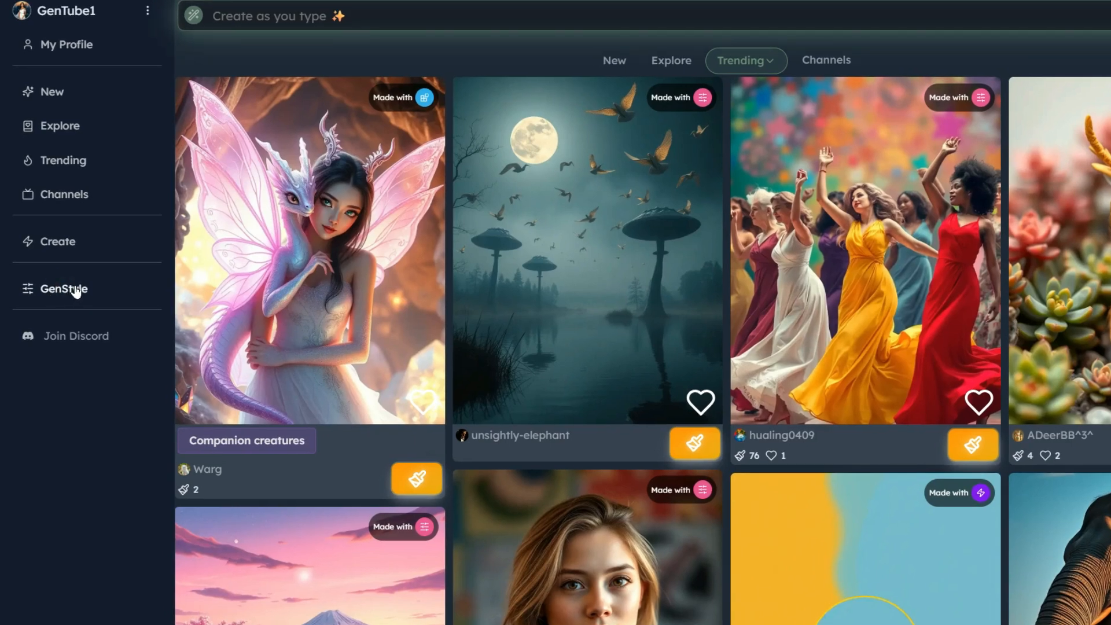
Switch to the GenStyle page and toggle draft mode off and back on, keeping 4:3.
left_click(63, 288)
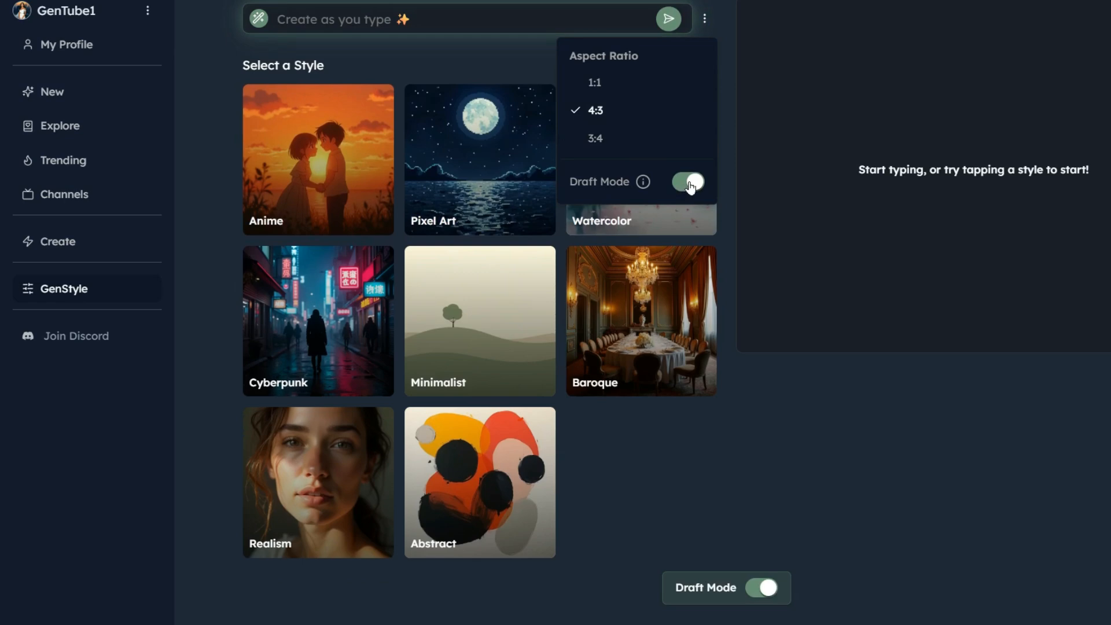
left_click(686, 182)
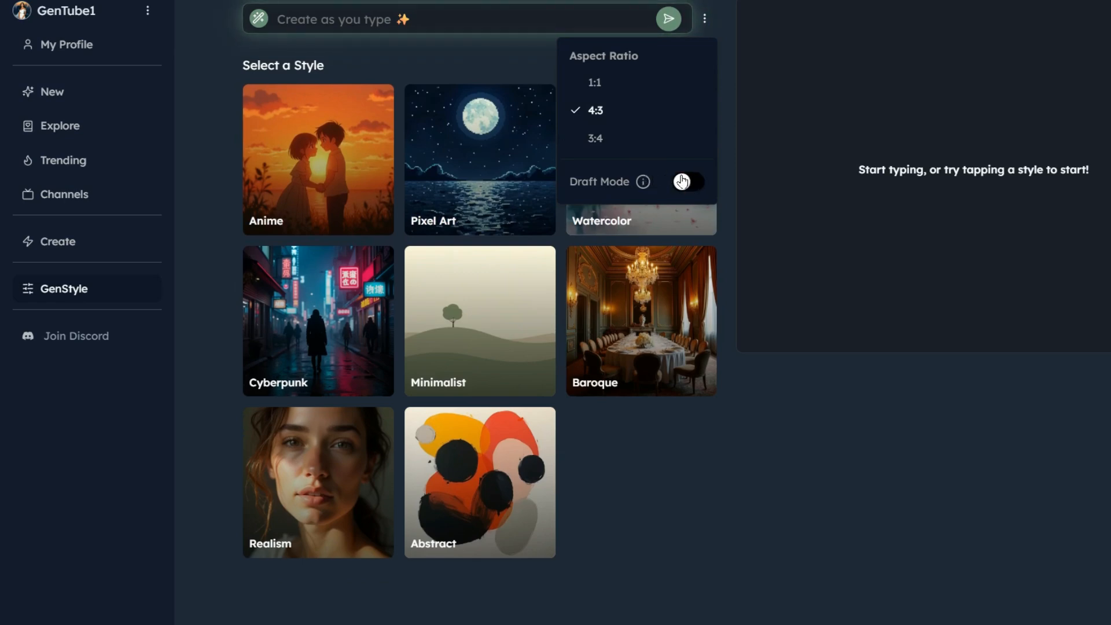
left_click(687, 182)
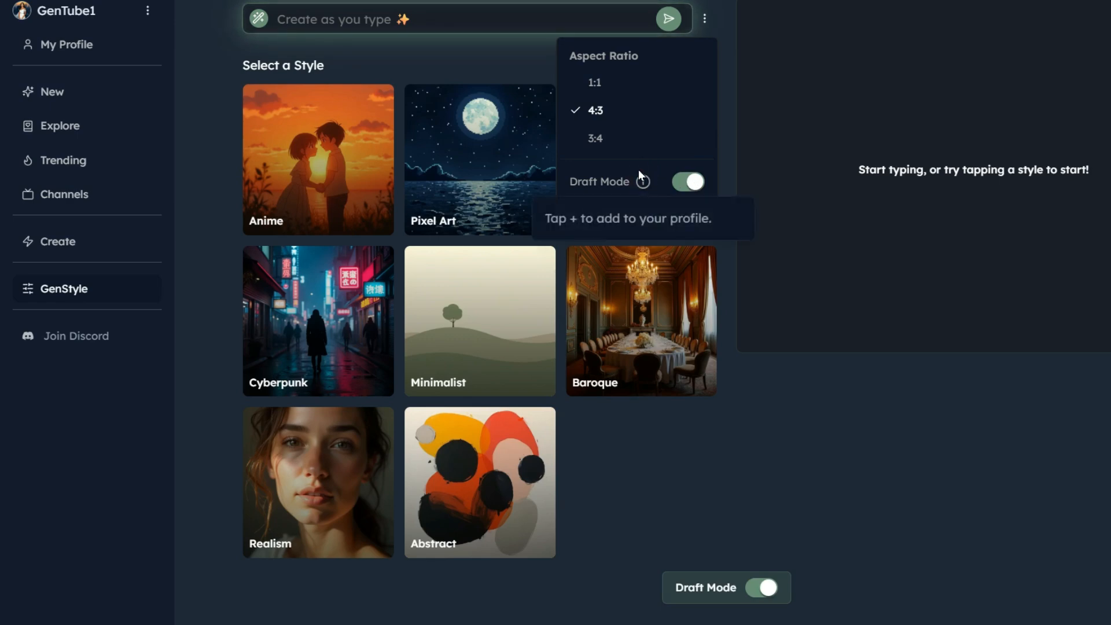
mouse_move(532, 71)
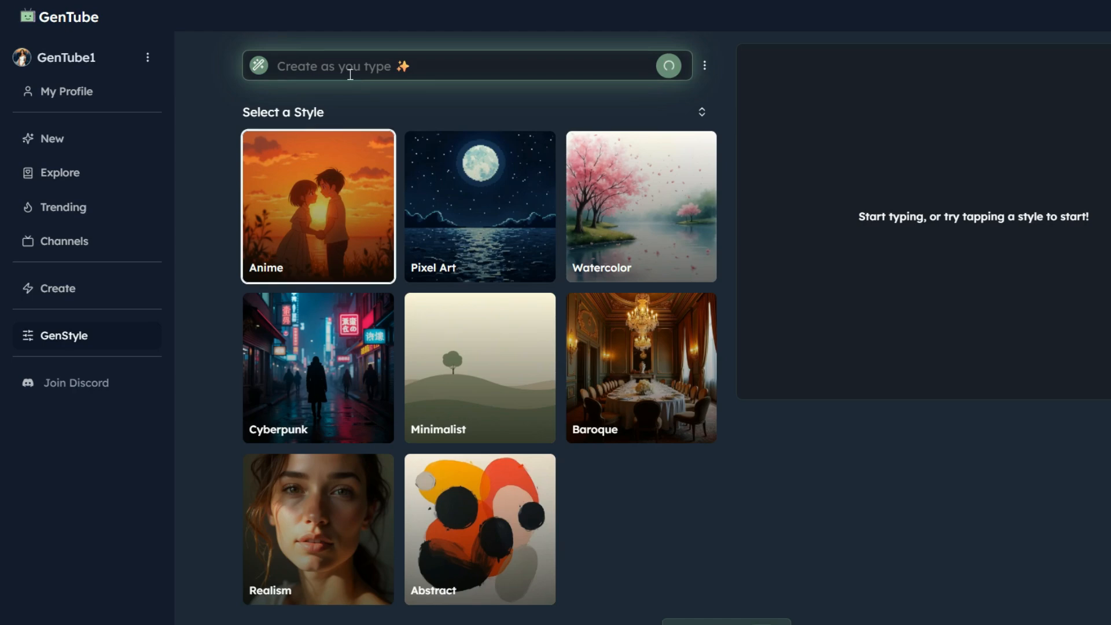
Generate 'Cute girl and boy' in anime, watercolor and cyberpunk styles and compare the results.
left_click(461, 66)
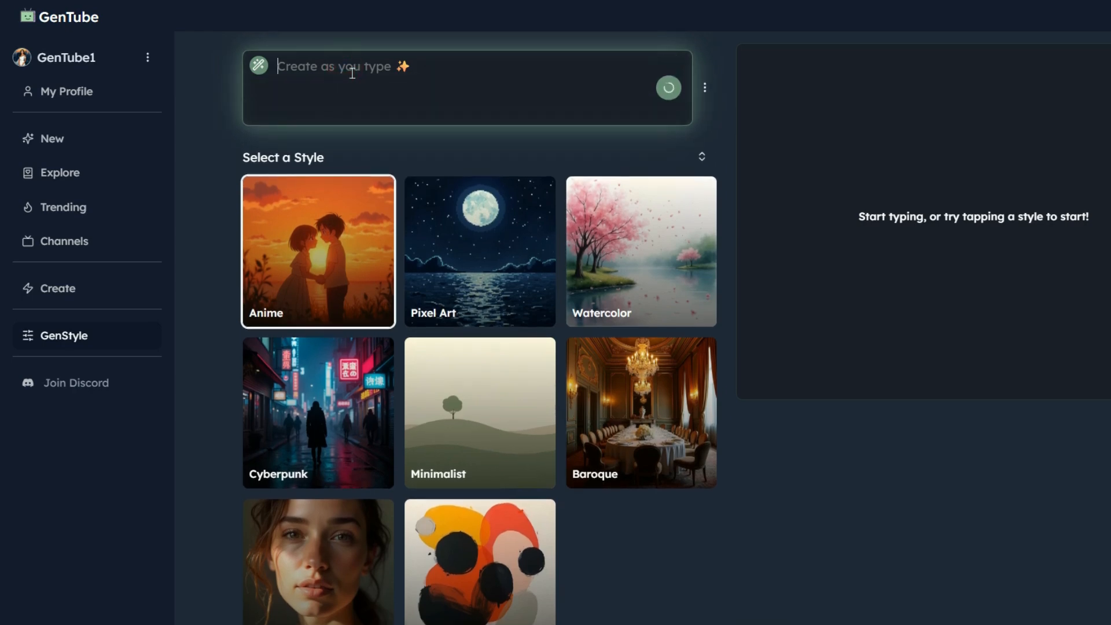
type("Cute girl and boy")
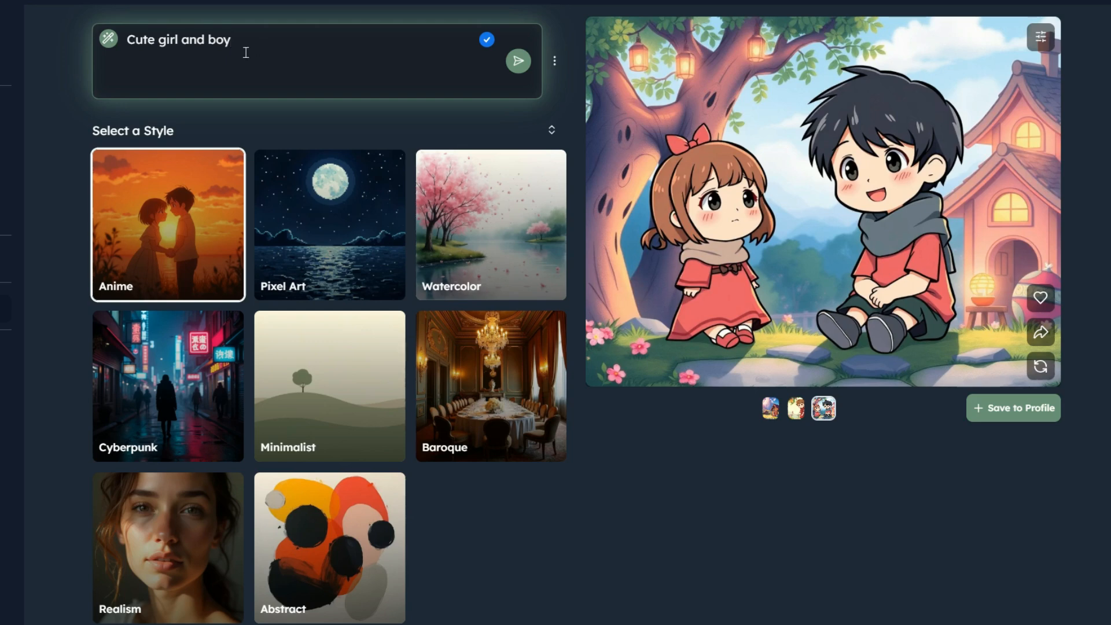
mouse_move(844, 197)
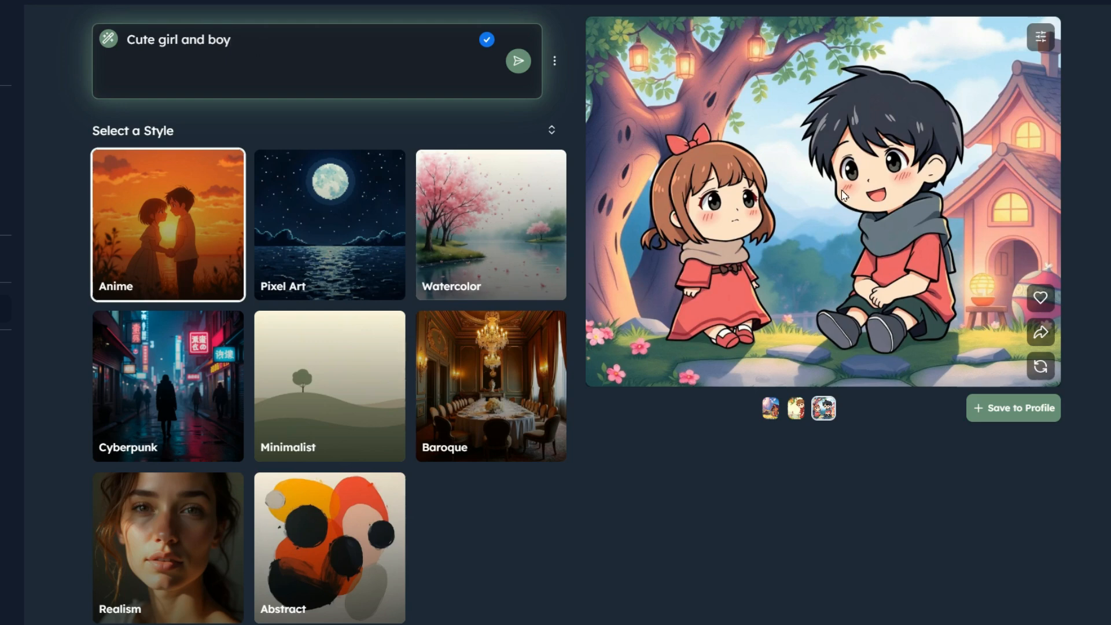
mouse_move(367, 102)
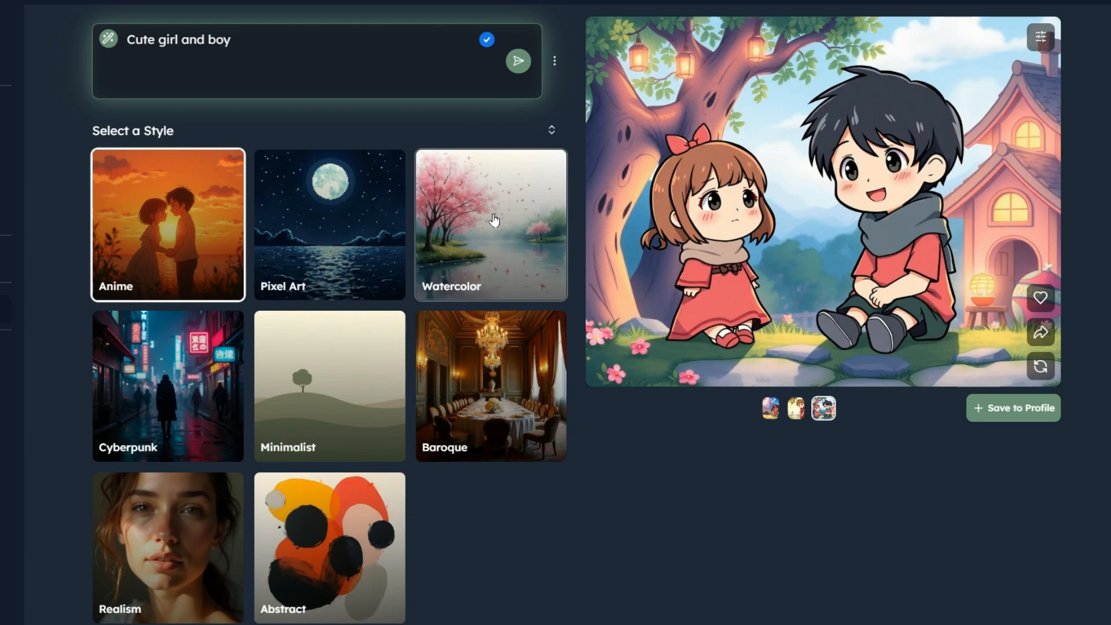
left_click(519, 60)
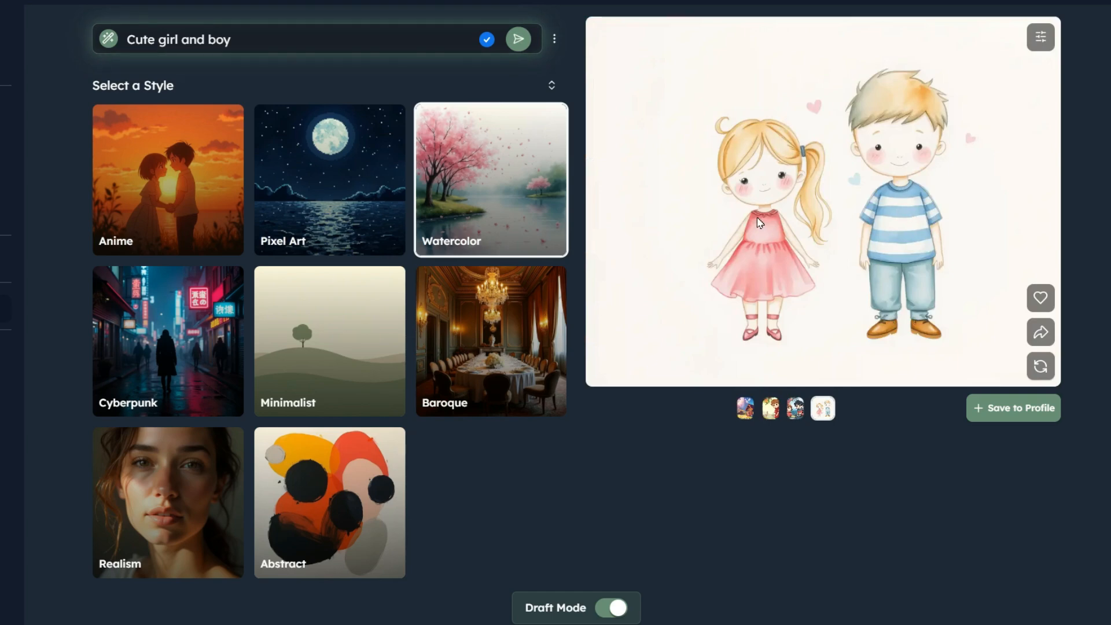
mouse_move(839, 195)
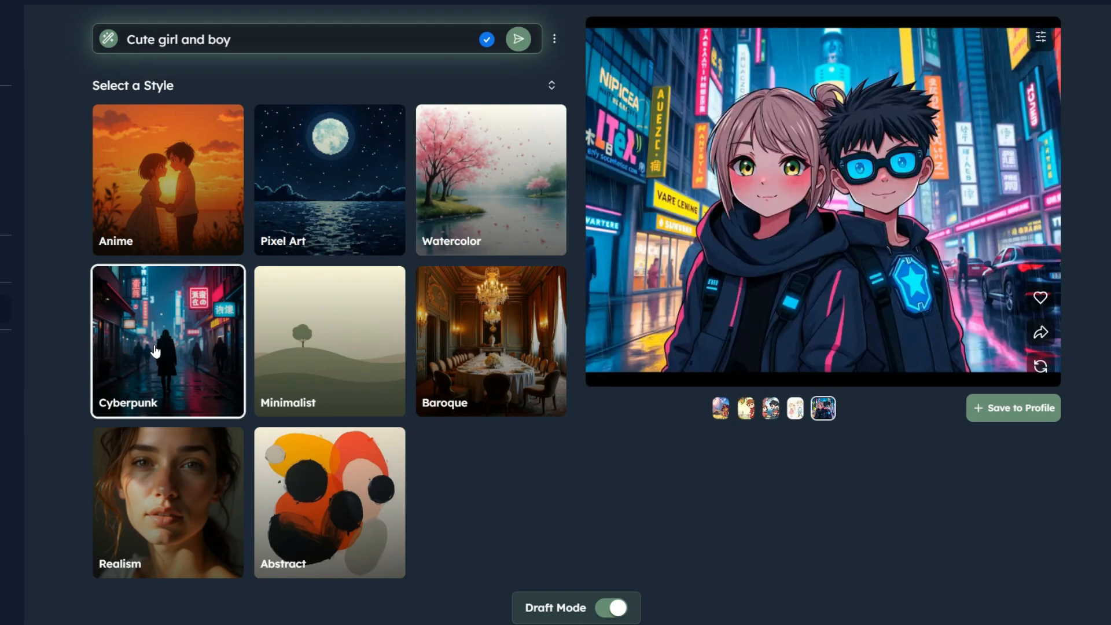
mouse_move(901, 306)
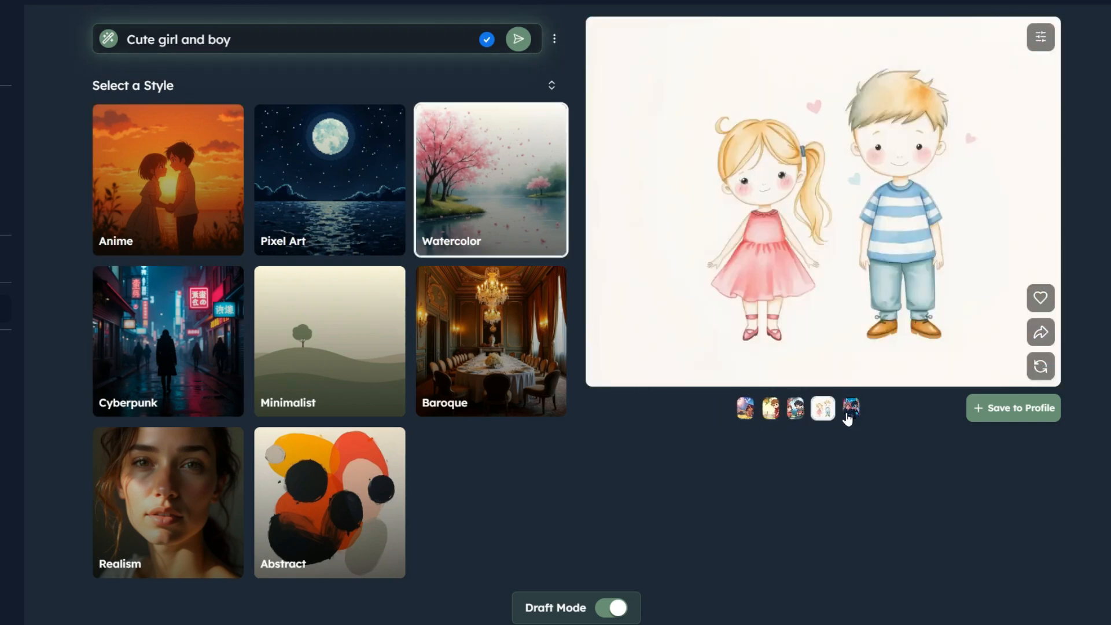
left_click(1040, 367)
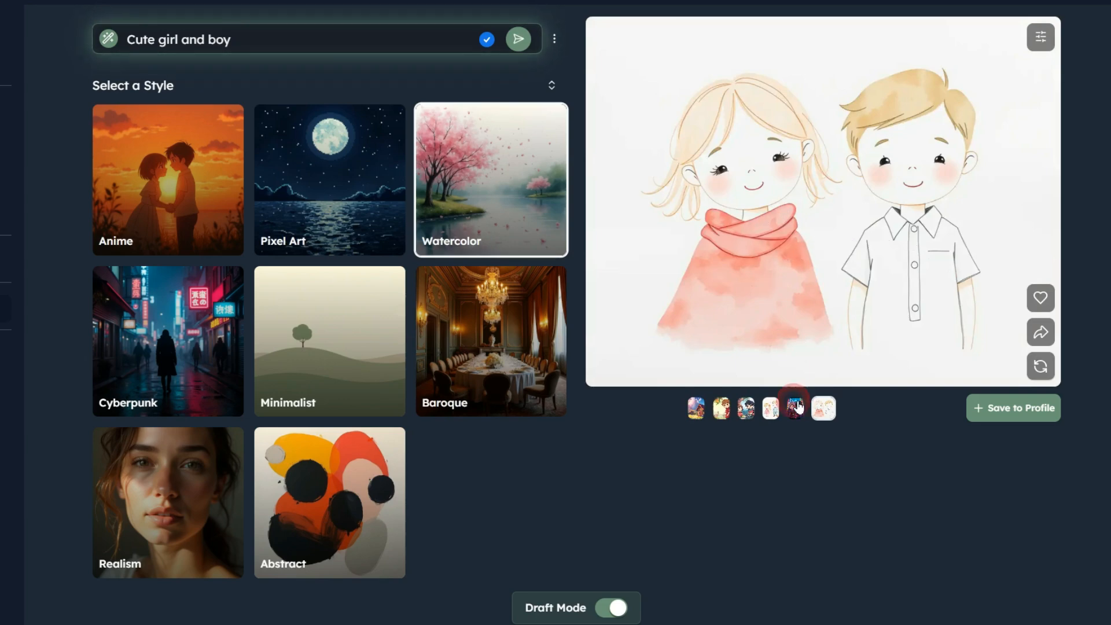
left_click(168, 340)
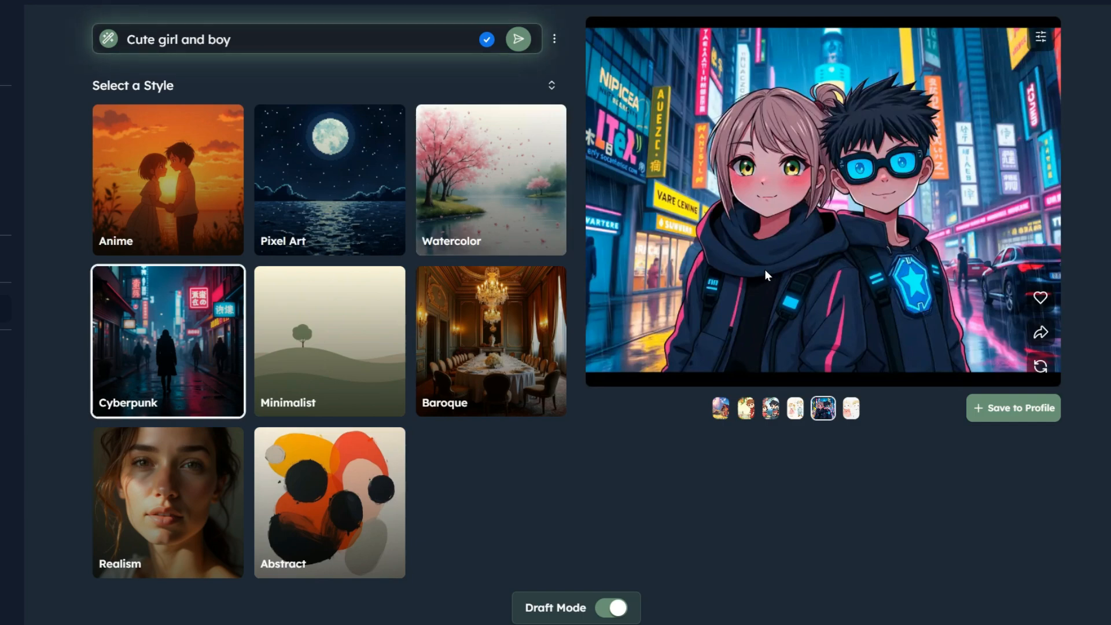
mouse_move(779, 272)
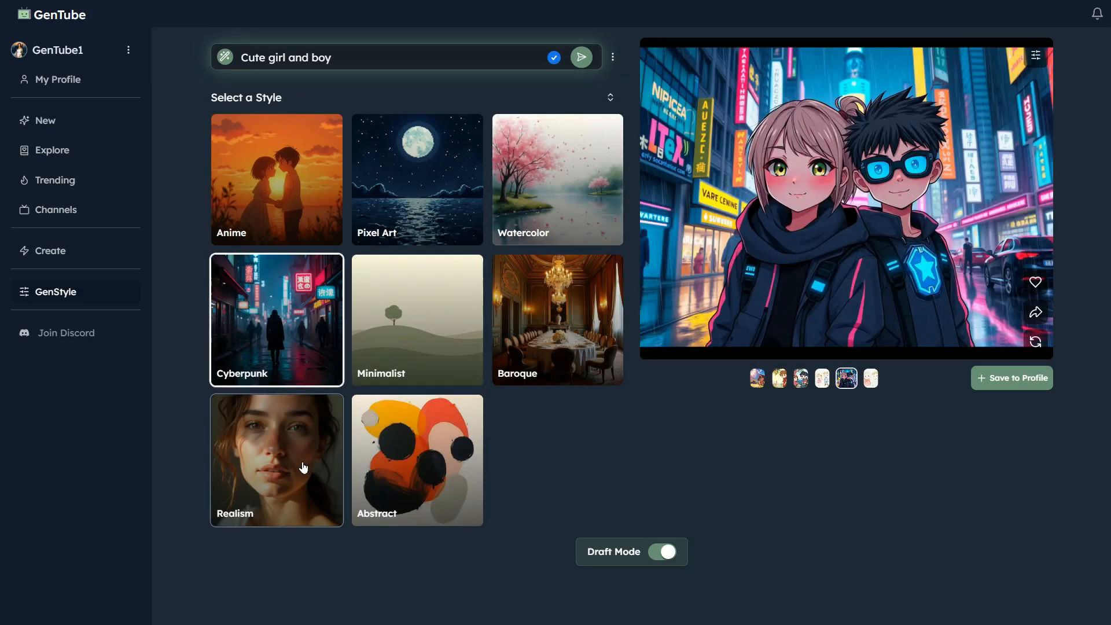
Make a Realism podcast-woman image, save it to the profile, then redo it in Cyberpunk style.
left_click(580, 58)
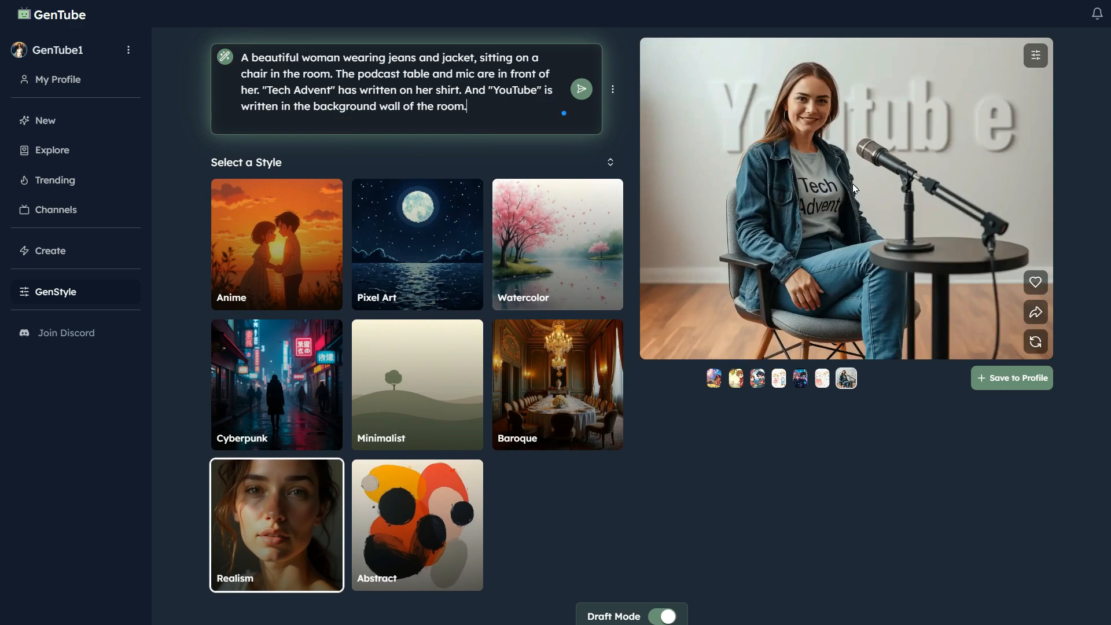
mouse_move(1028, 268)
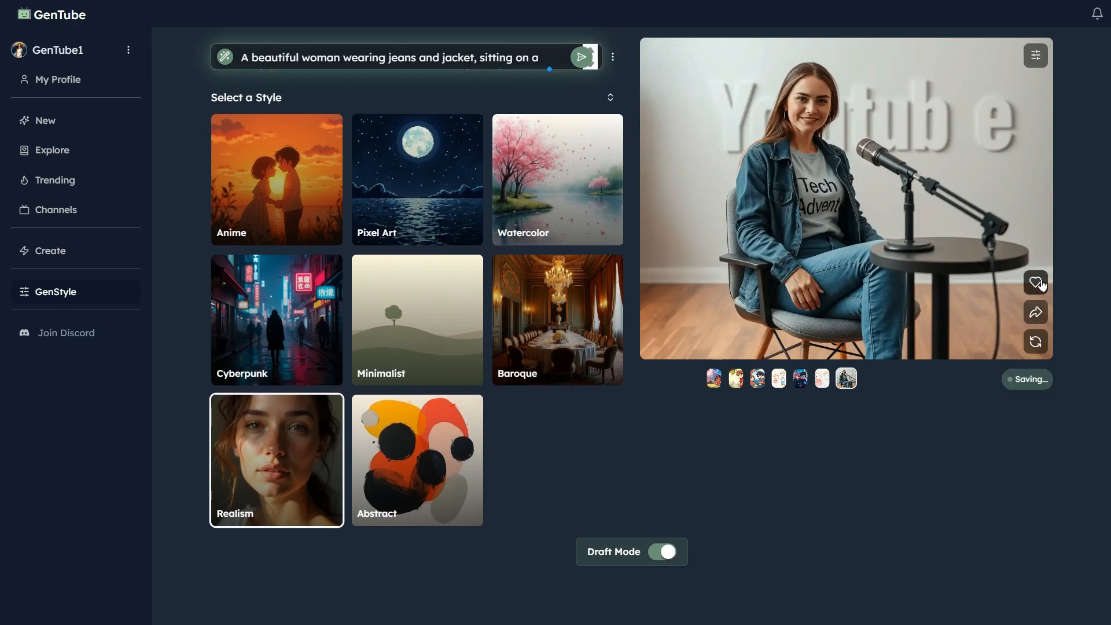
left_click(1034, 283)
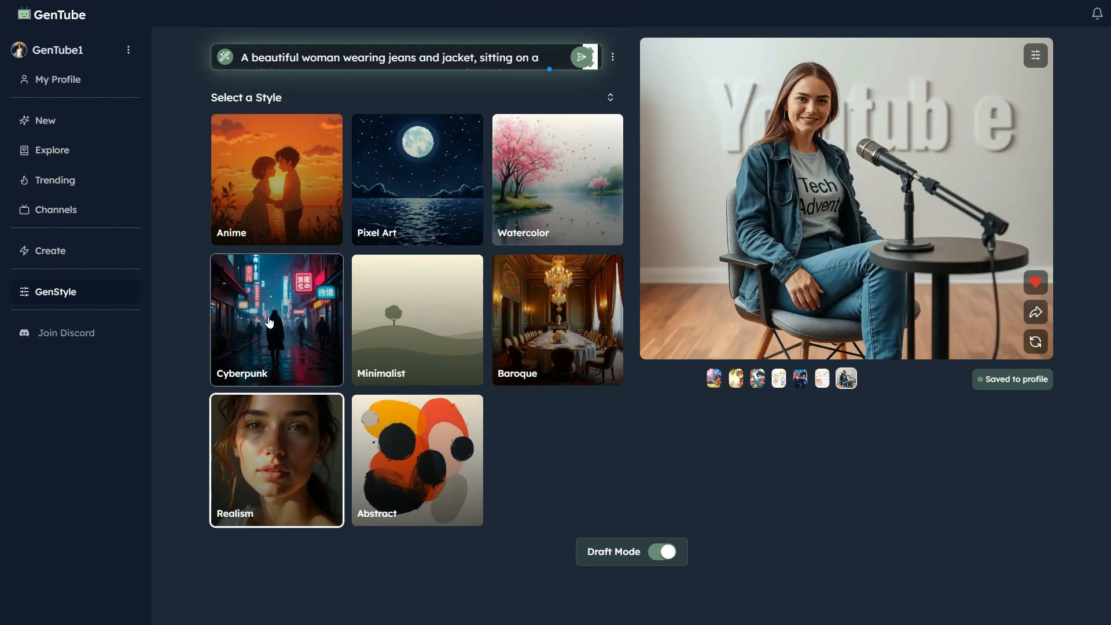
left_click(276, 320)
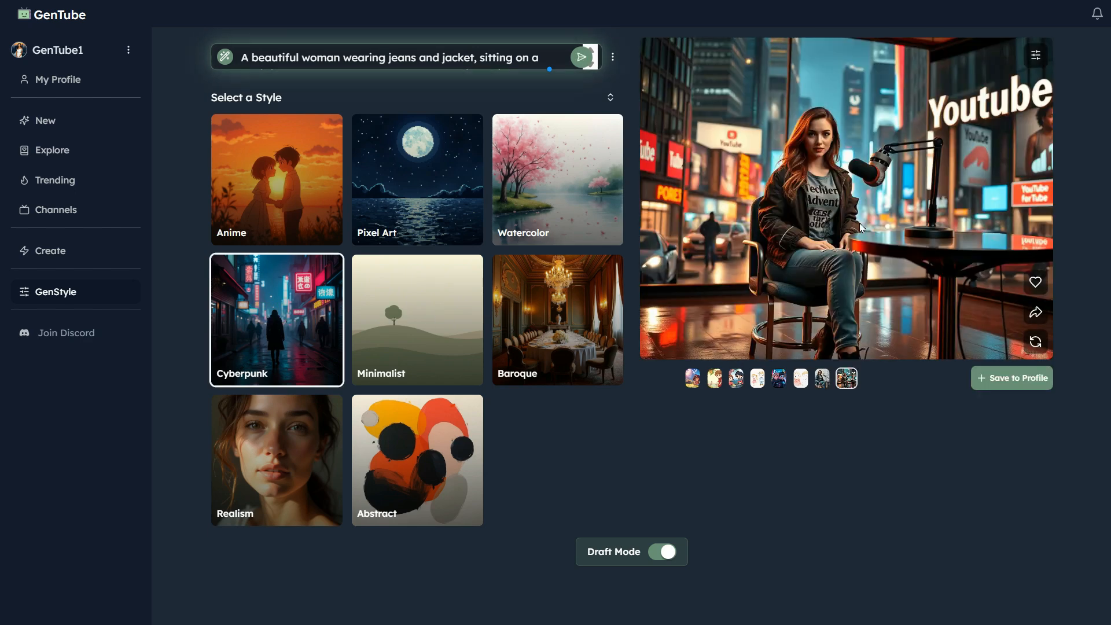
mouse_move(925, 254)
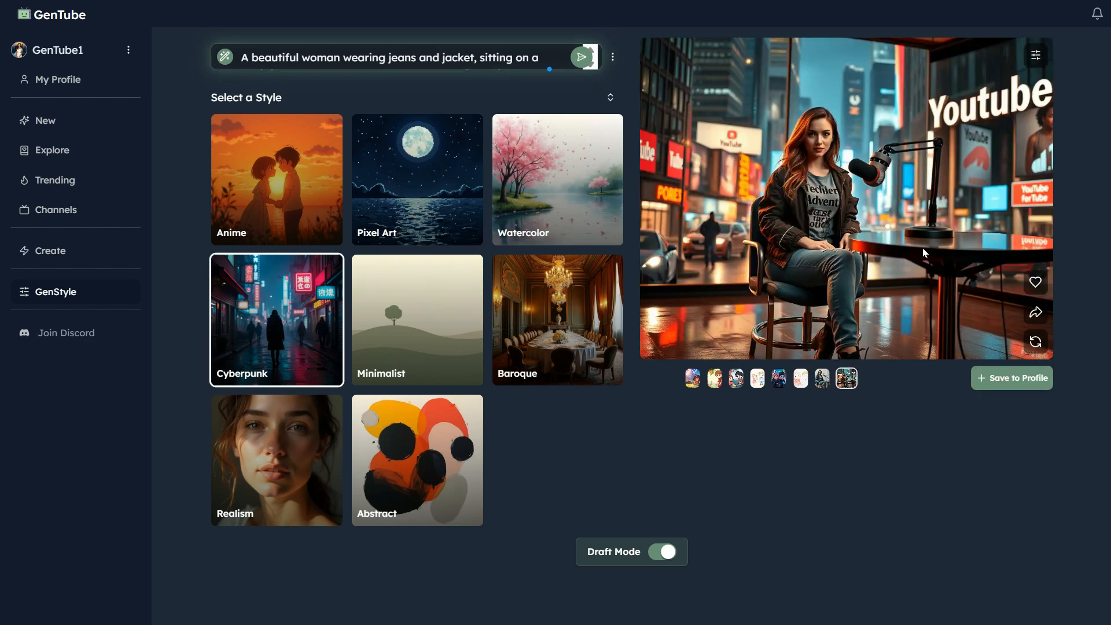
mouse_move(868, 218)
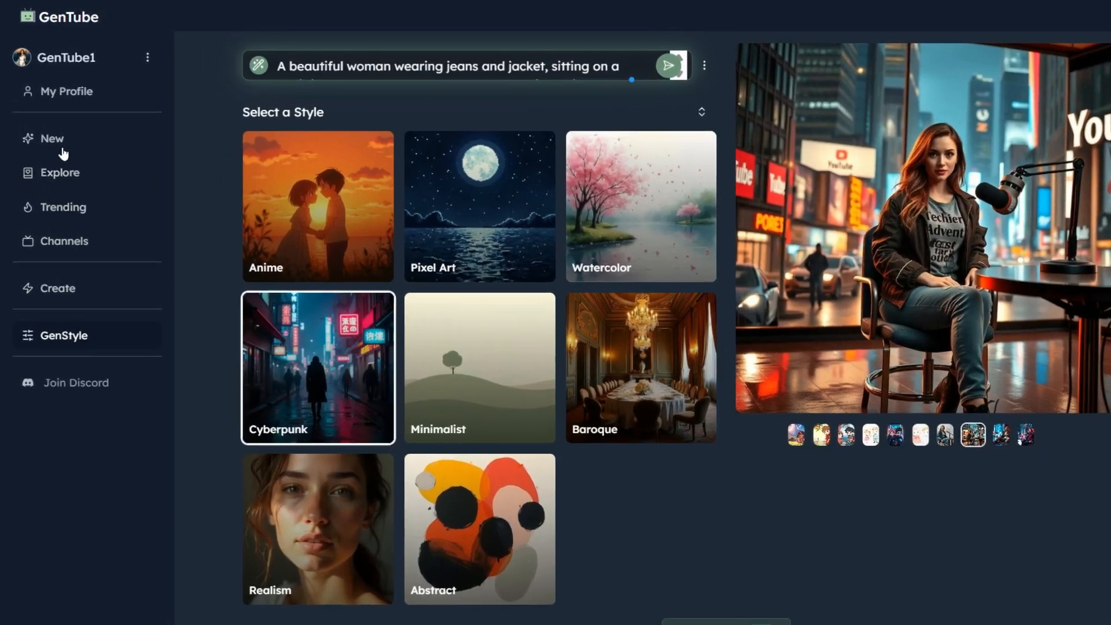
Scroll through the My Profile gallery of saved podcast avatars, kid pairs, logos and earlier creations.
left_click(68, 90)
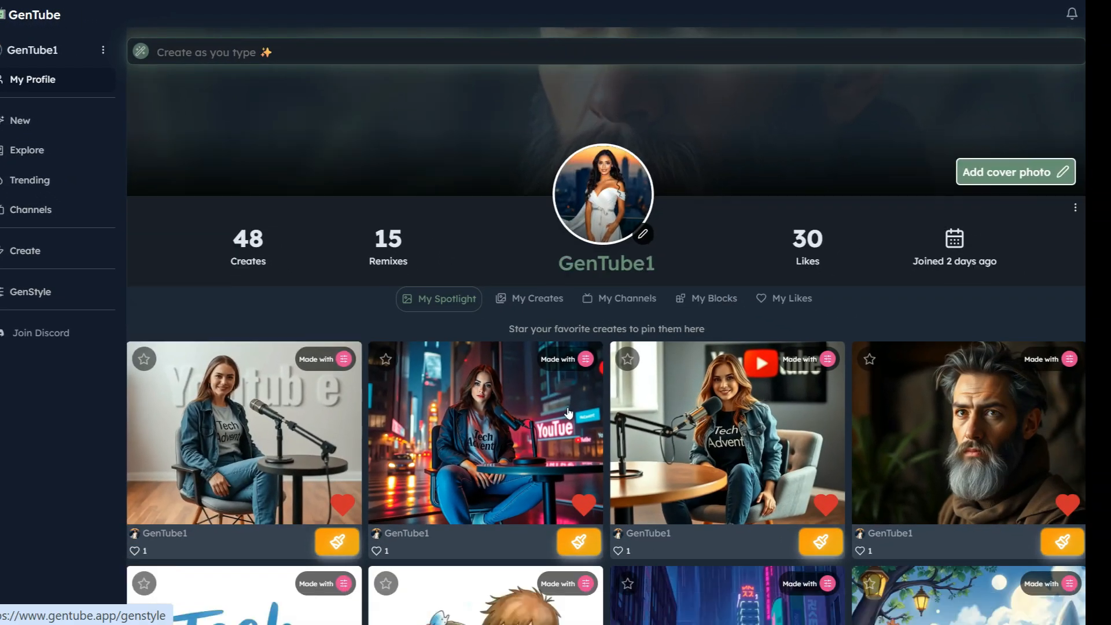
scroll("down", 3)
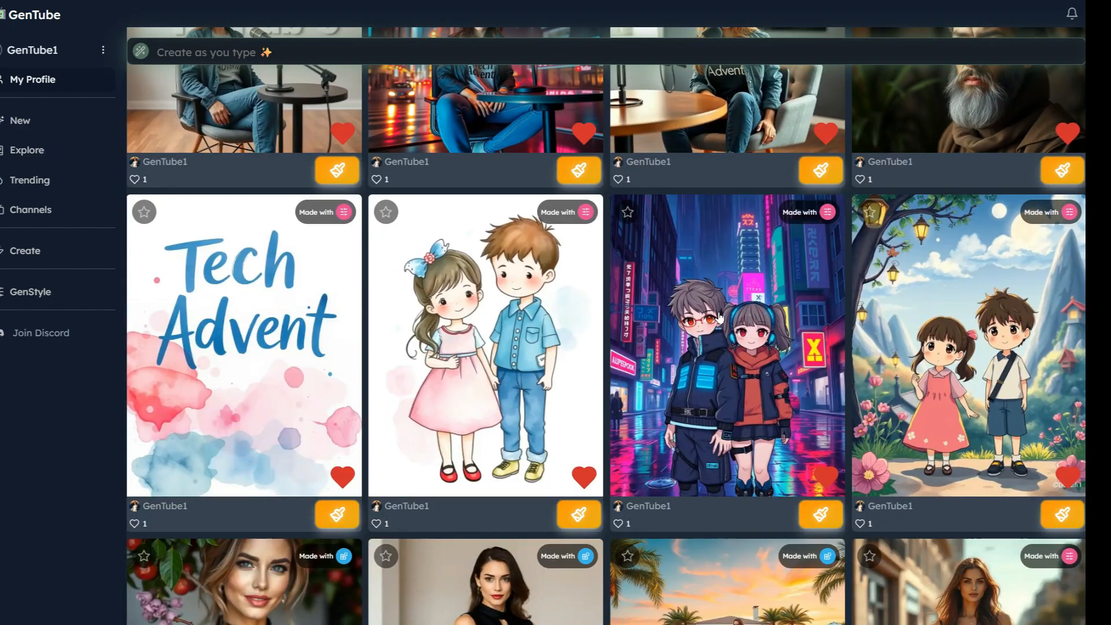
scroll("down", 3)
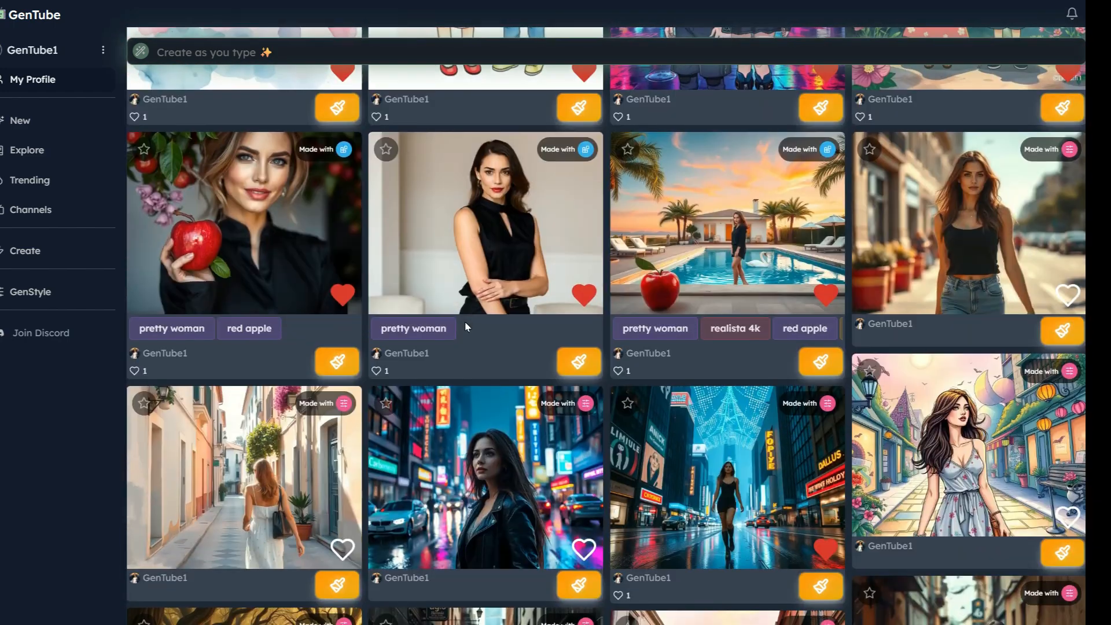
scroll("down", 3)
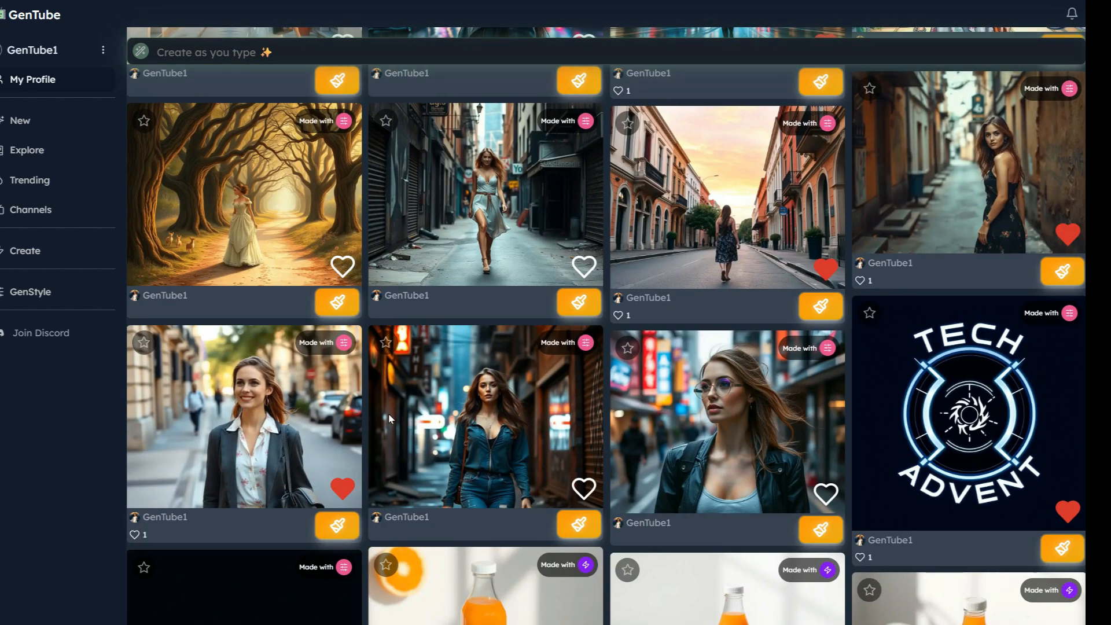
scroll("down", 3)
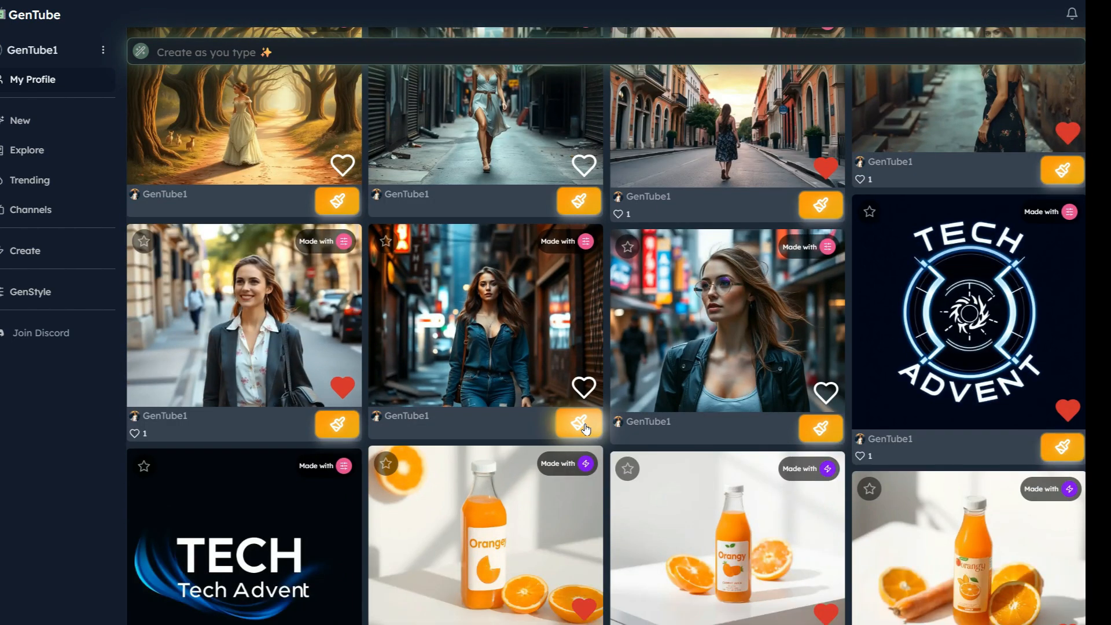
scroll("down", 3)
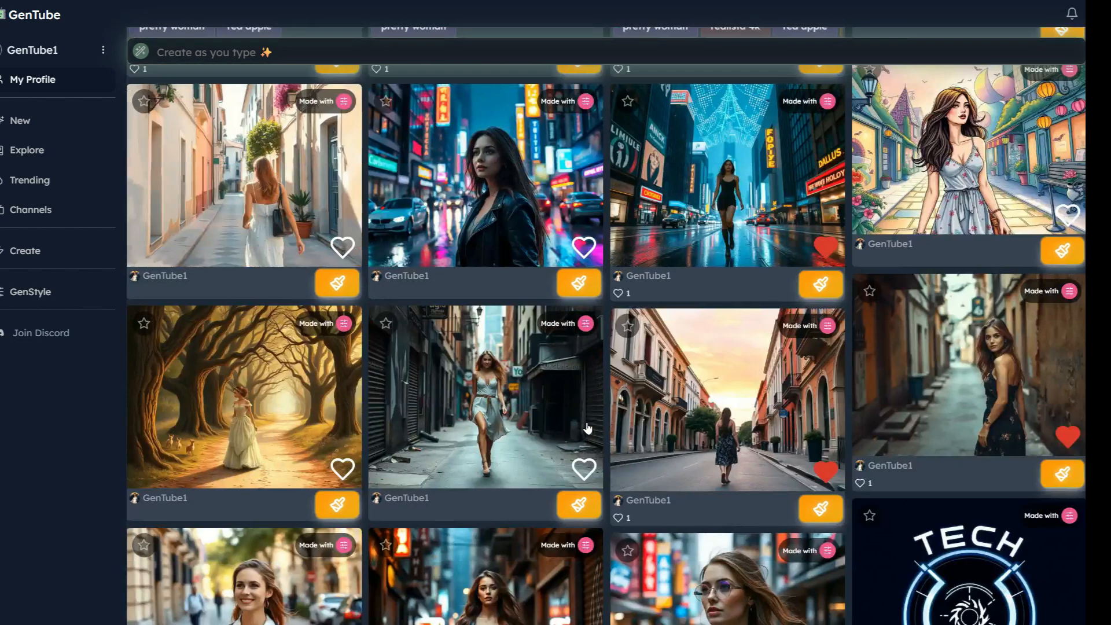